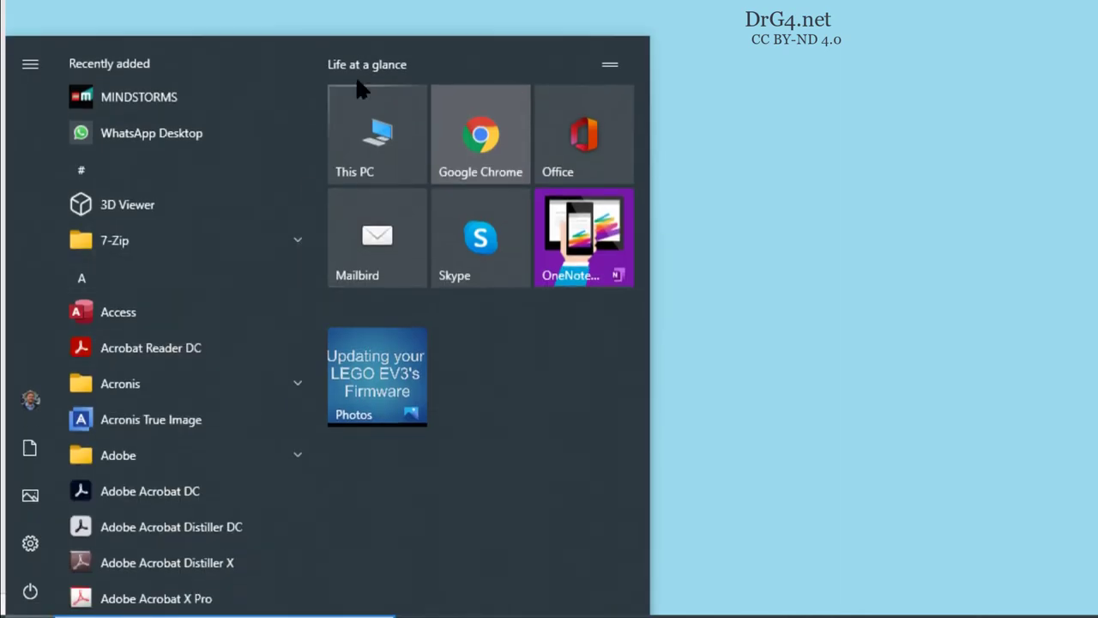
Step: Launch the MINDSTORMS app from the Start menu's all-programs list under M
{"action": "scroll", "scroll_direction": "down", "scroll_amount": 3}
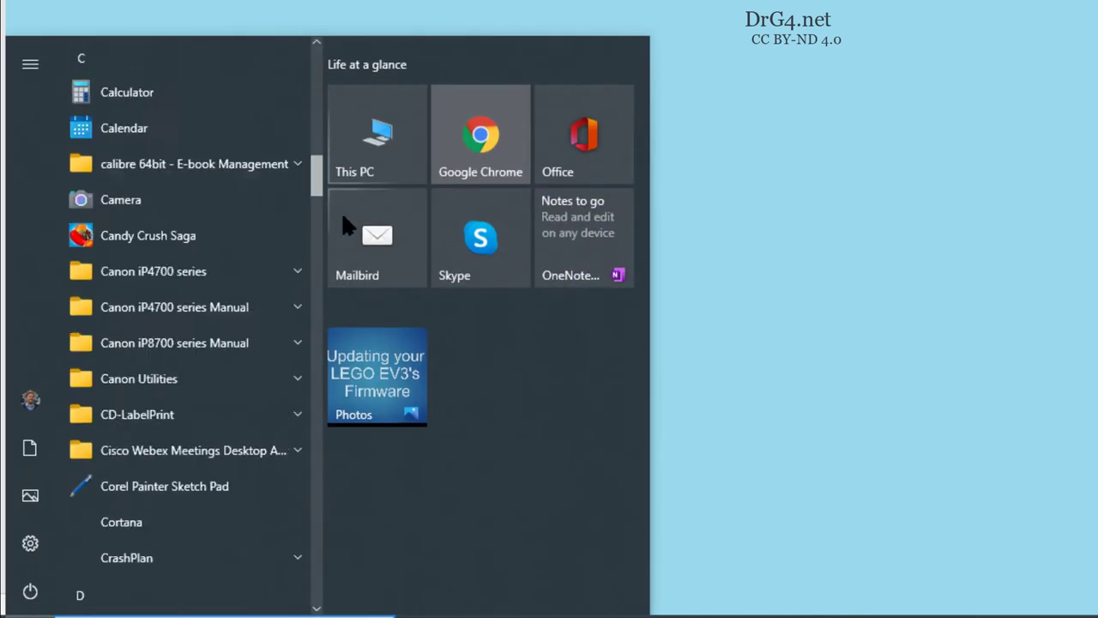
{"action": "scroll", "scroll_direction": "down", "scroll_amount": 3}
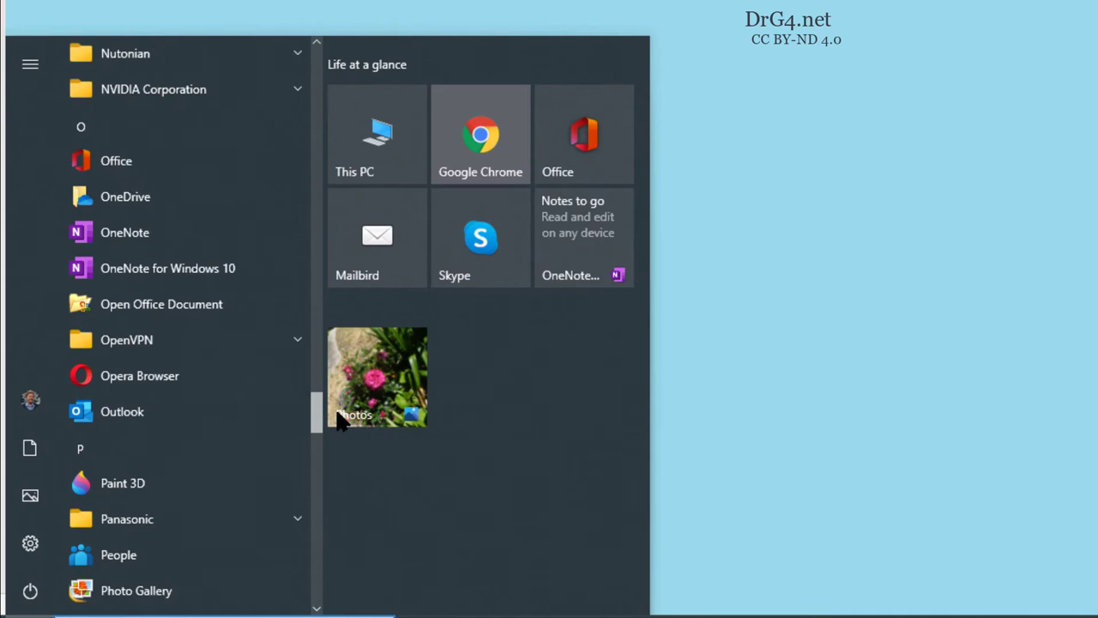
{"action": "scroll", "scroll_direction": "up", "scroll_amount": 3}
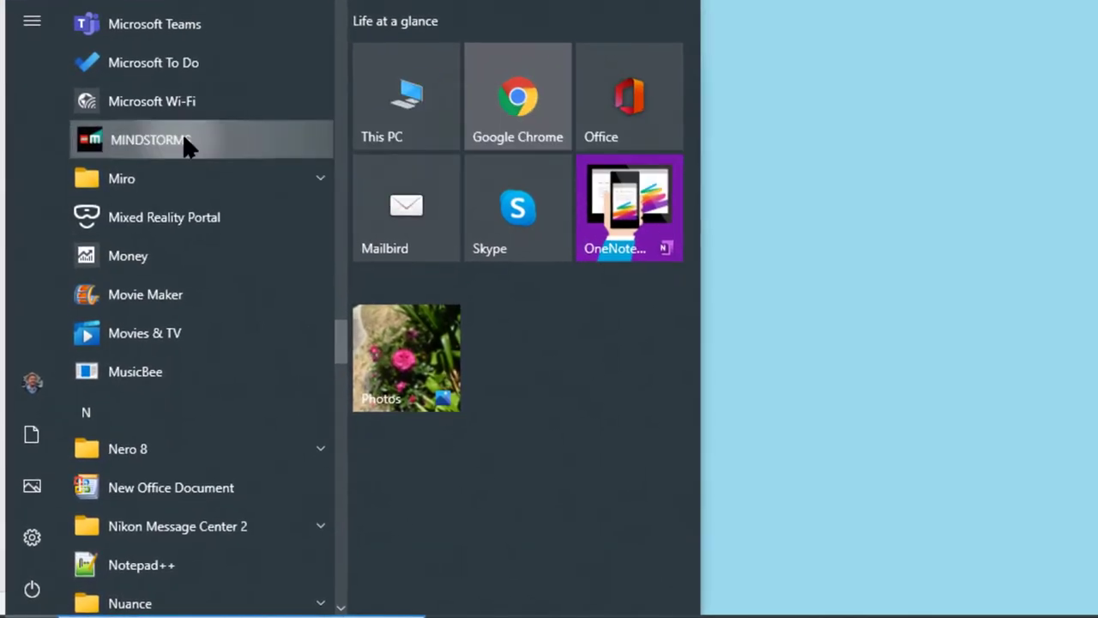
{"action": "left_click", "coordinate": [148, 139]}
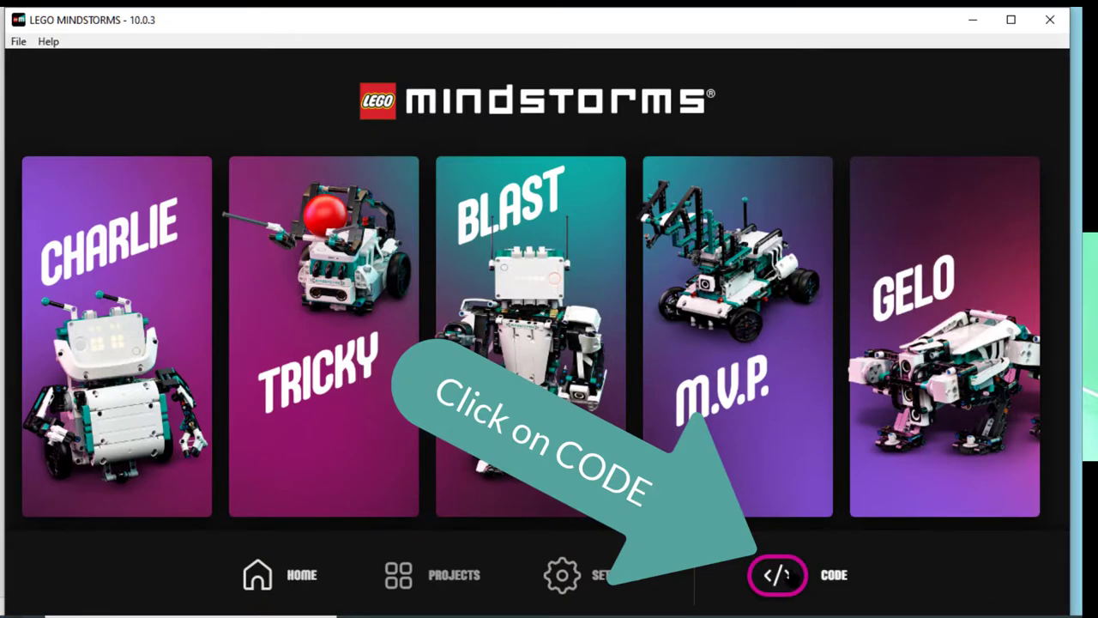
Step: Enter the coding workspace via CODE, landing on a Word Blocks project
{"action": "left_click", "coordinate": [776, 575]}
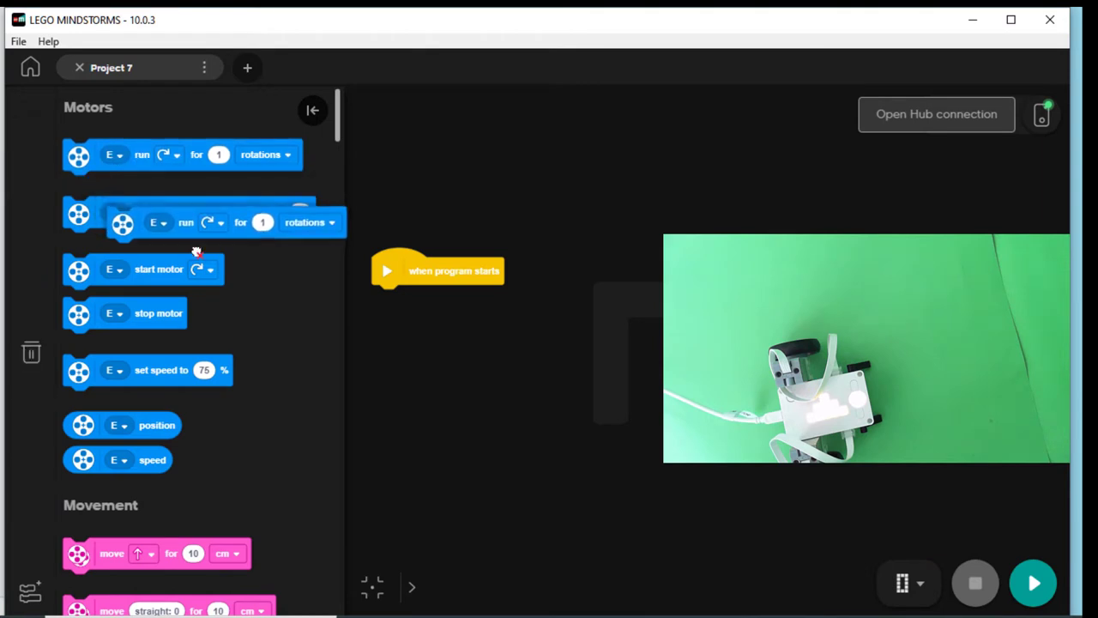
Step: Attach 'E run for 1 rotations' under the start block and begin editing its rotation count
{"action": "left_click_drag", "start_coordinate": [206, 223], "coordinate": [489, 297]}
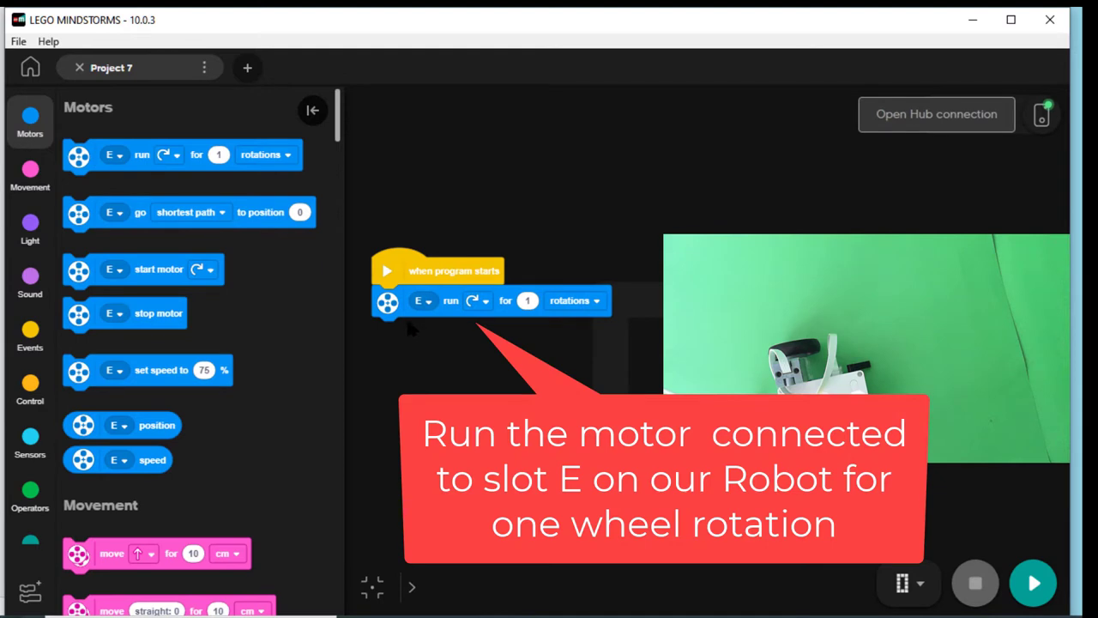
{"action": "mouse_move", "coordinate": [433, 314]}
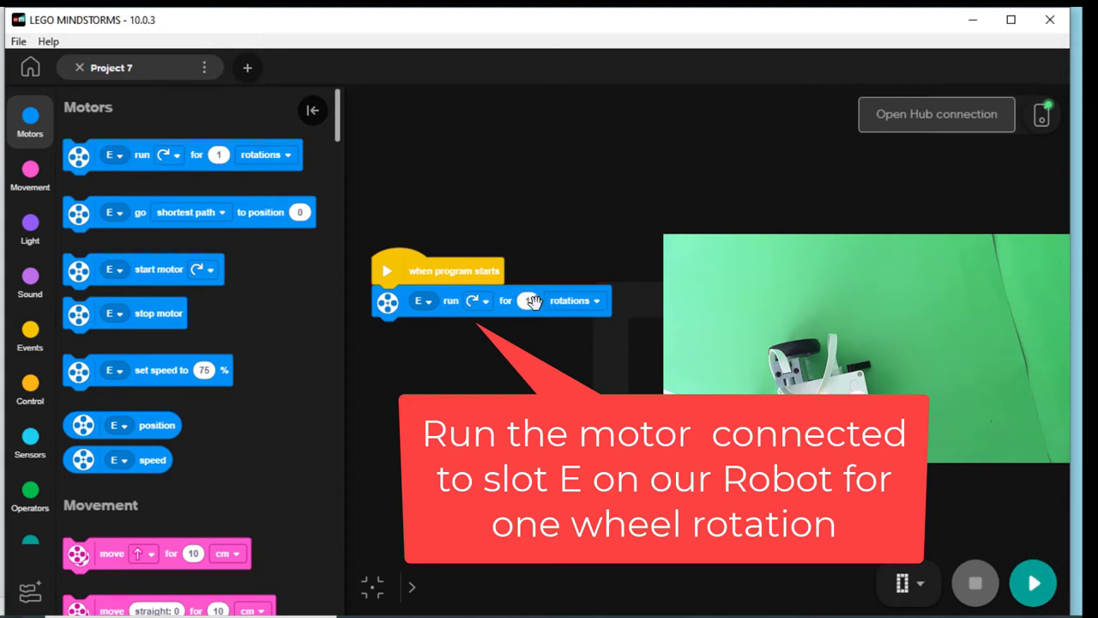
{"action": "left_click", "coordinate": [528, 300]}
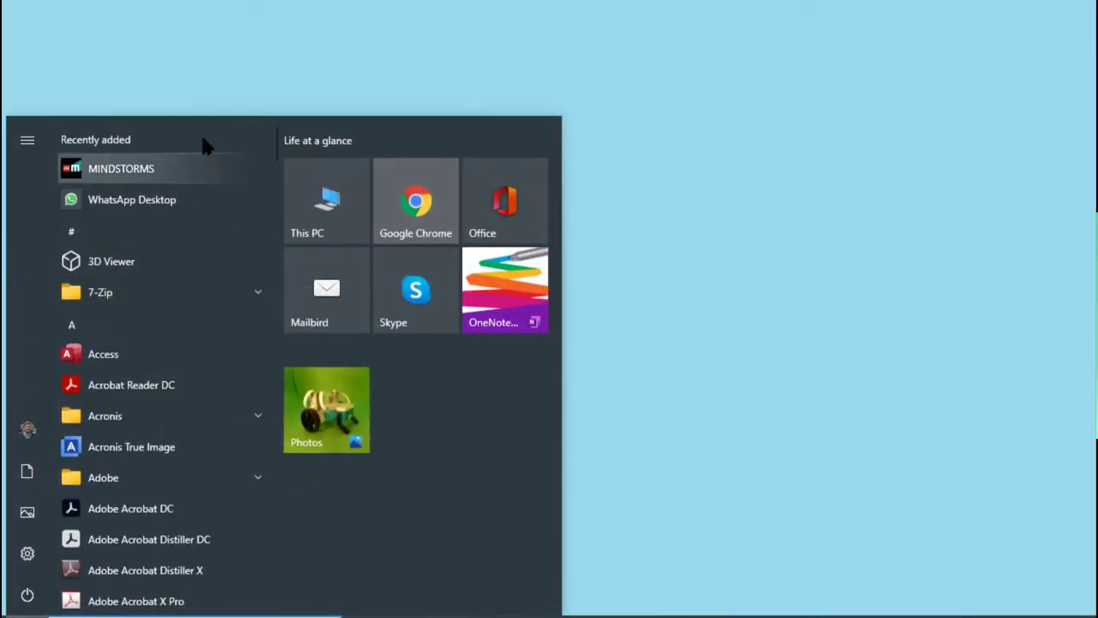
Step: Relaunch MINDSTORMS from the Start menu's program list under M
{"action": "scroll", "scroll_direction": "down", "scroll_amount": 3}
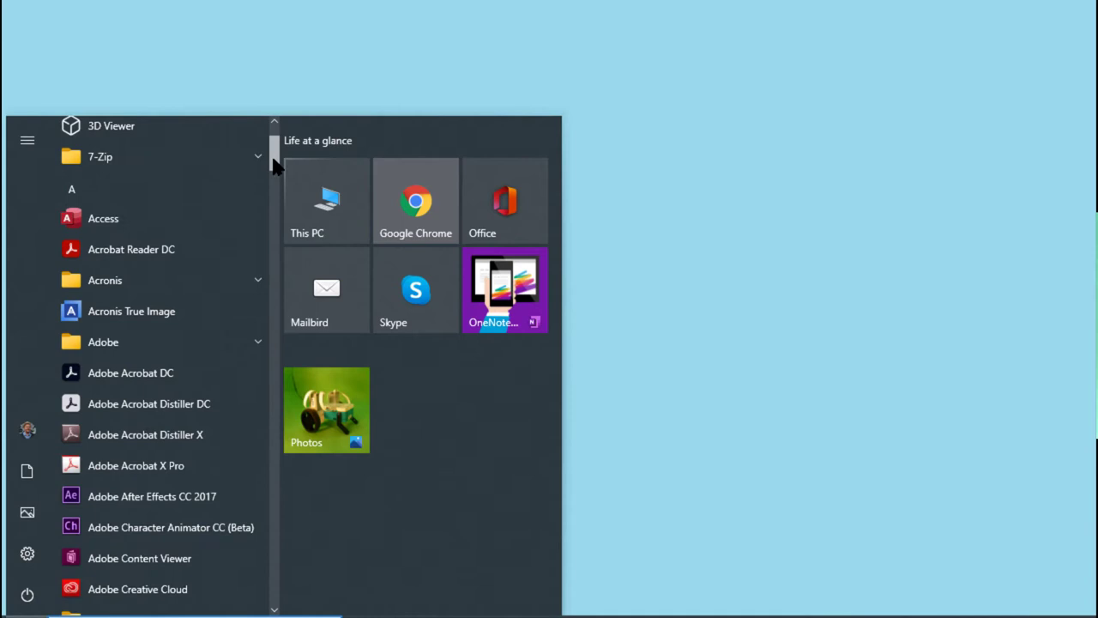
{"action": "scroll", "scroll_direction": "down", "scroll_amount": 3}
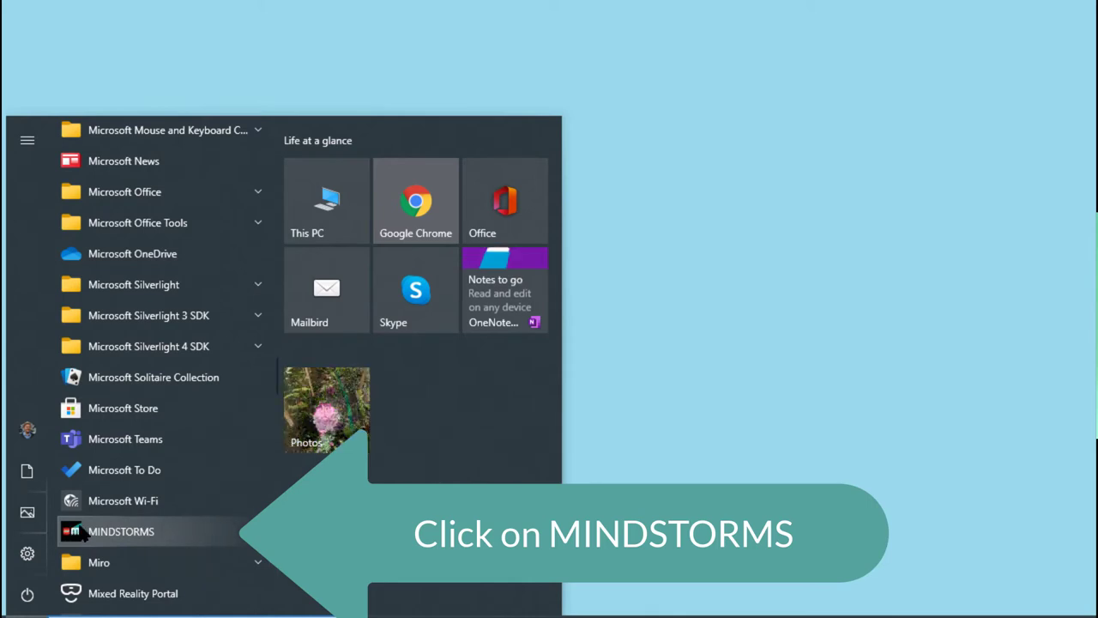
{"action": "left_click", "coordinate": [120, 531]}
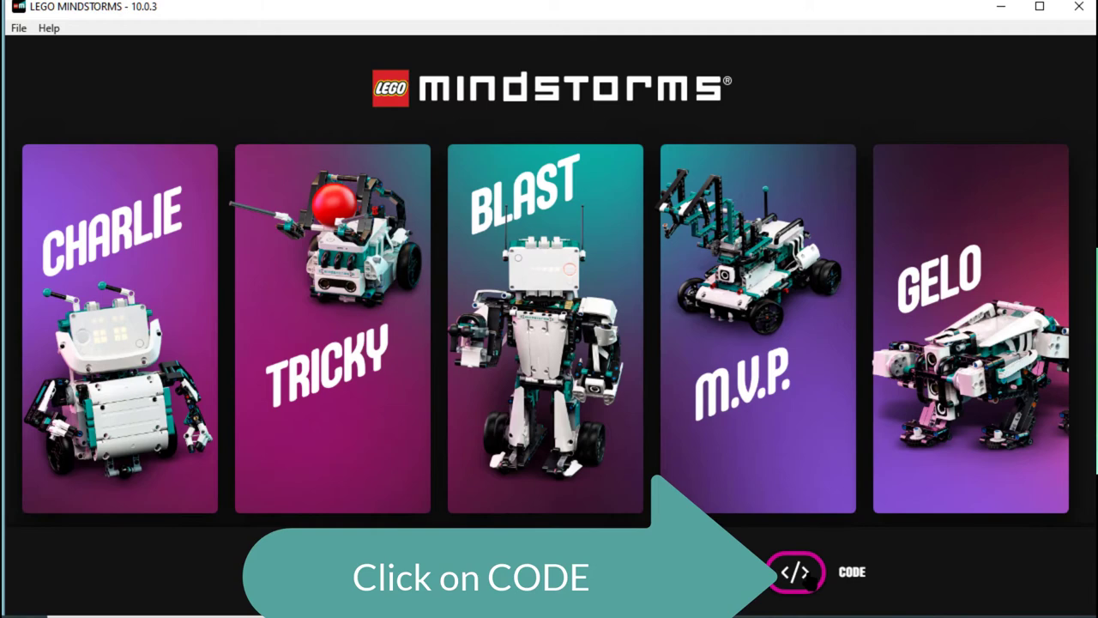
Step: Enter the coding workspace and connect the found LEGO hub over Bluetooth
{"action": "left_click", "coordinate": [794, 572]}
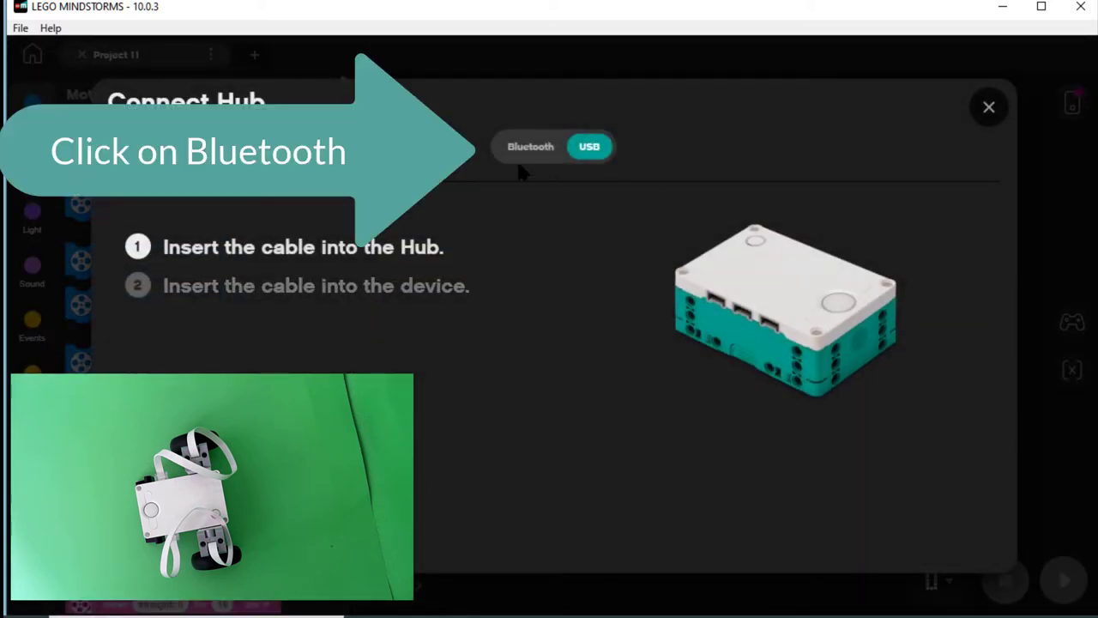
{"action": "left_click", "coordinate": [531, 146]}
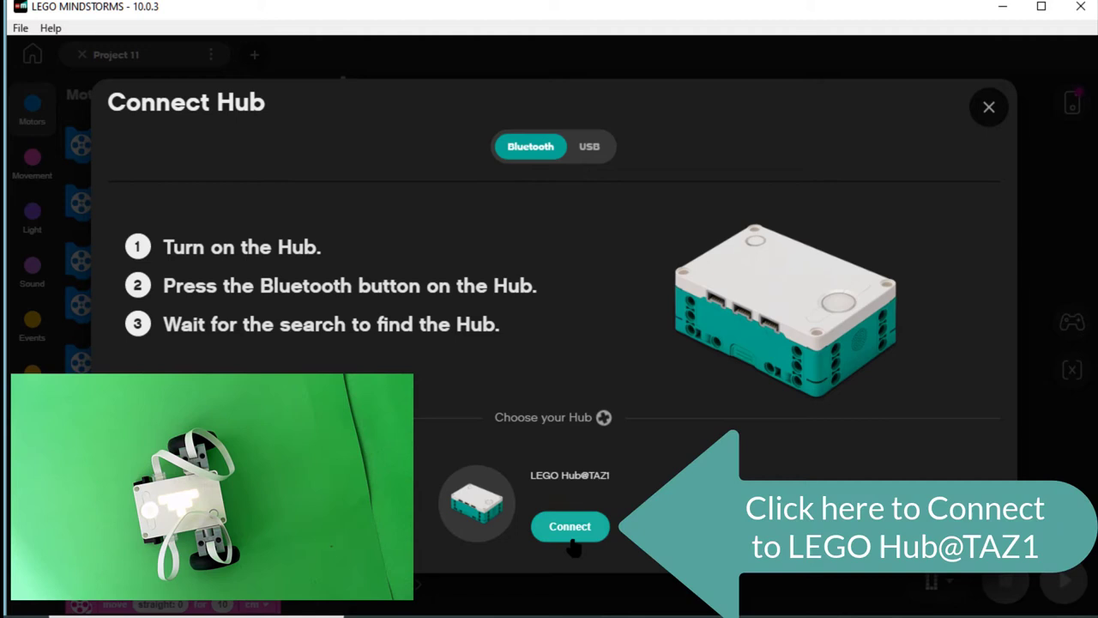
{"action": "left_click", "coordinate": [569, 526]}
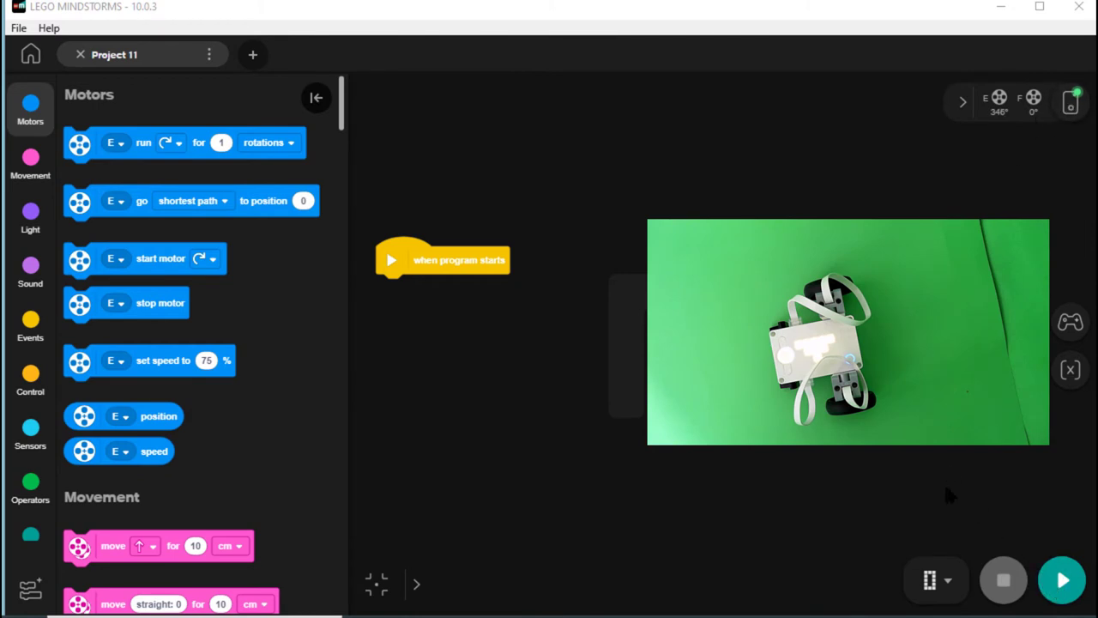
{"action": "mouse_move", "coordinate": [144, 146]}
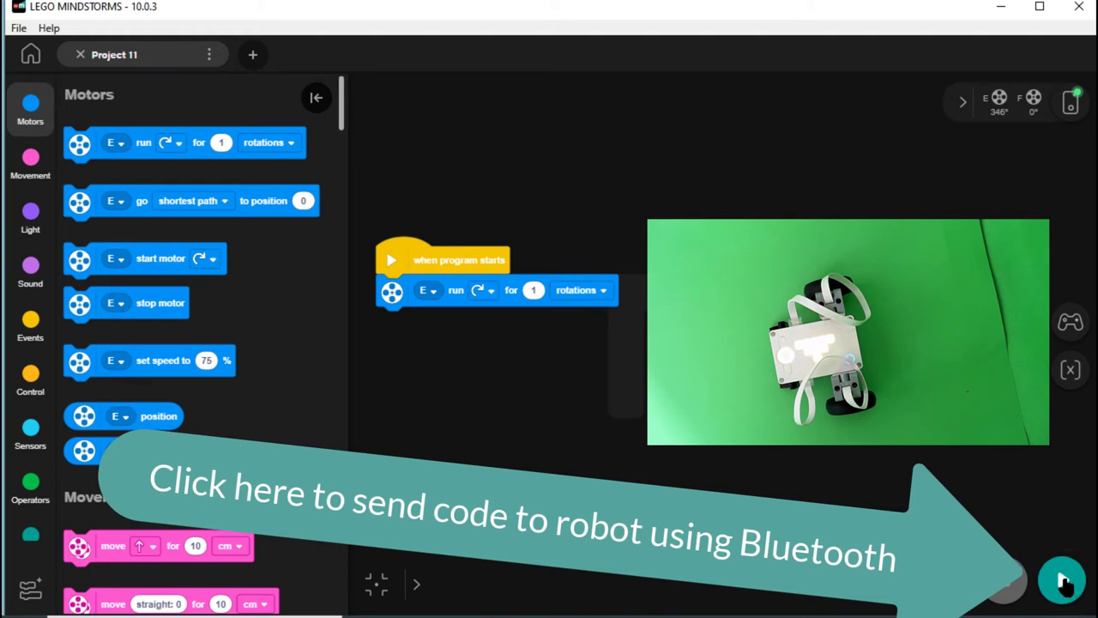
Step: Download and run the motor E program on the robot over Bluetooth, then stop it
{"action": "left_click", "coordinate": [1064, 581]}
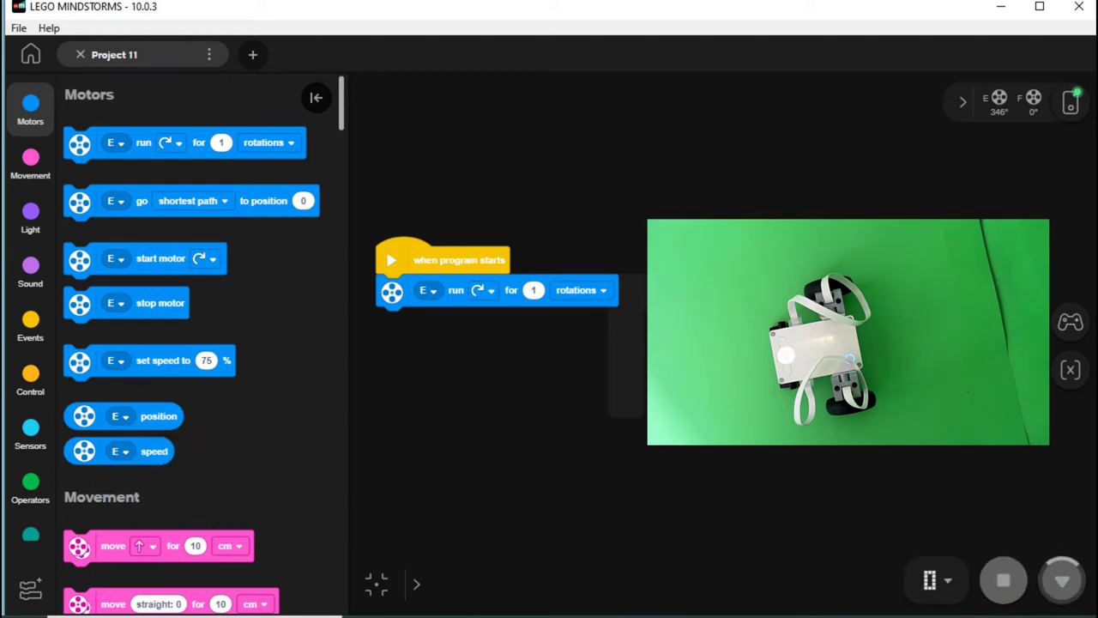
{"action": "left_click", "coordinate": [1061, 580]}
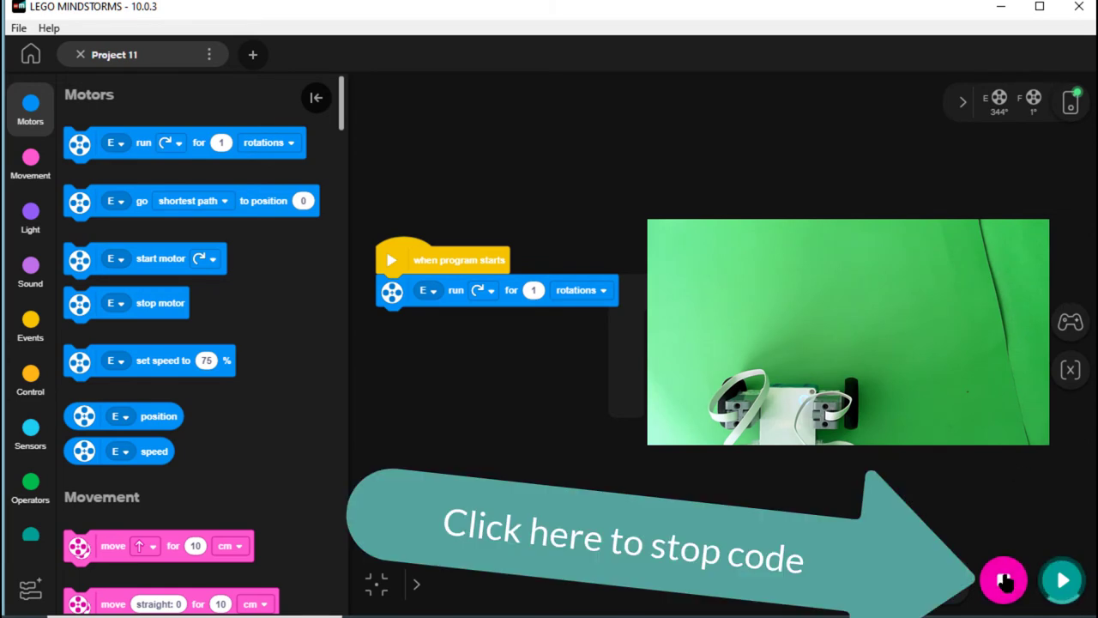
{"action": "left_click", "coordinate": [1004, 580]}
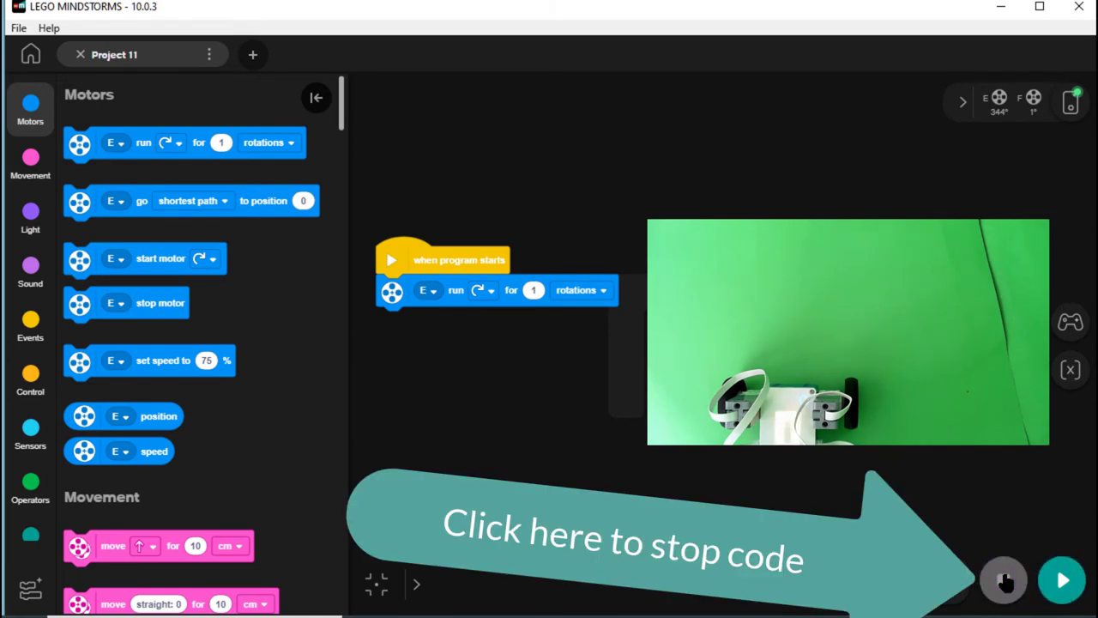
{"action": "left_click", "coordinate": [1004, 580]}
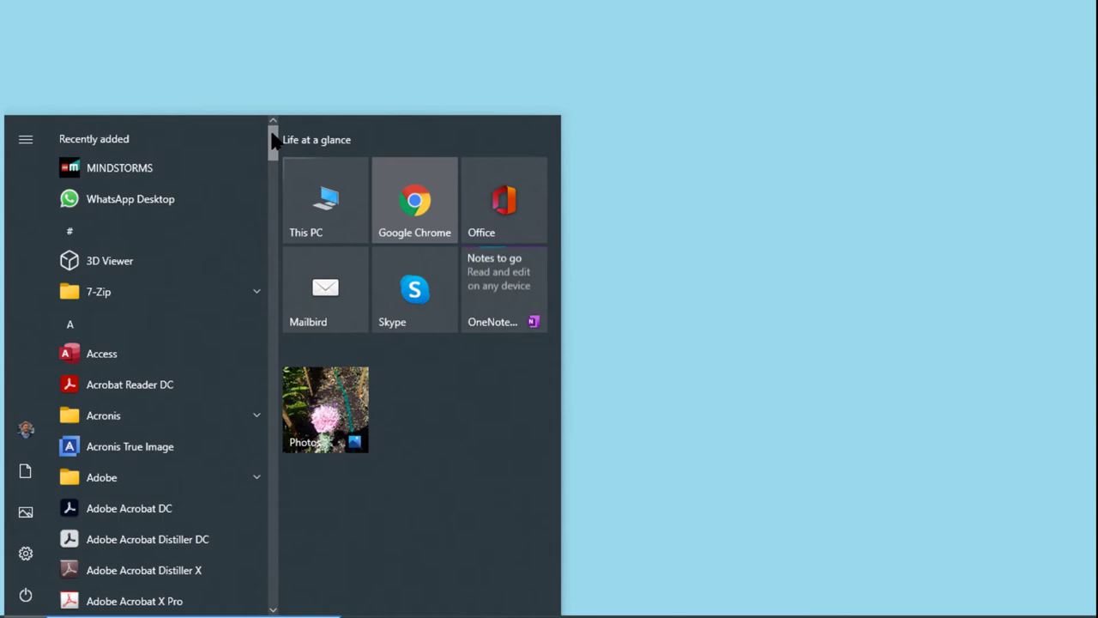
Step: Launch MINDSTORMS again from the Start menu's program list under M
{"action": "scroll", "scroll_direction": "down", "scroll_amount": 3}
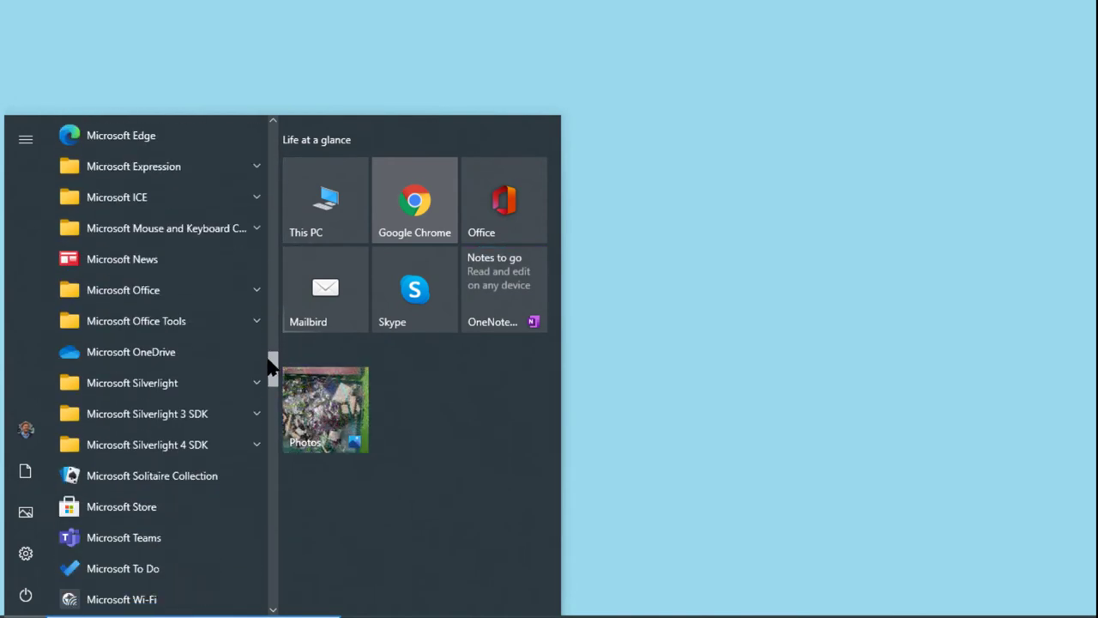
{"action": "scroll", "scroll_direction": "down", "scroll_amount": 3}
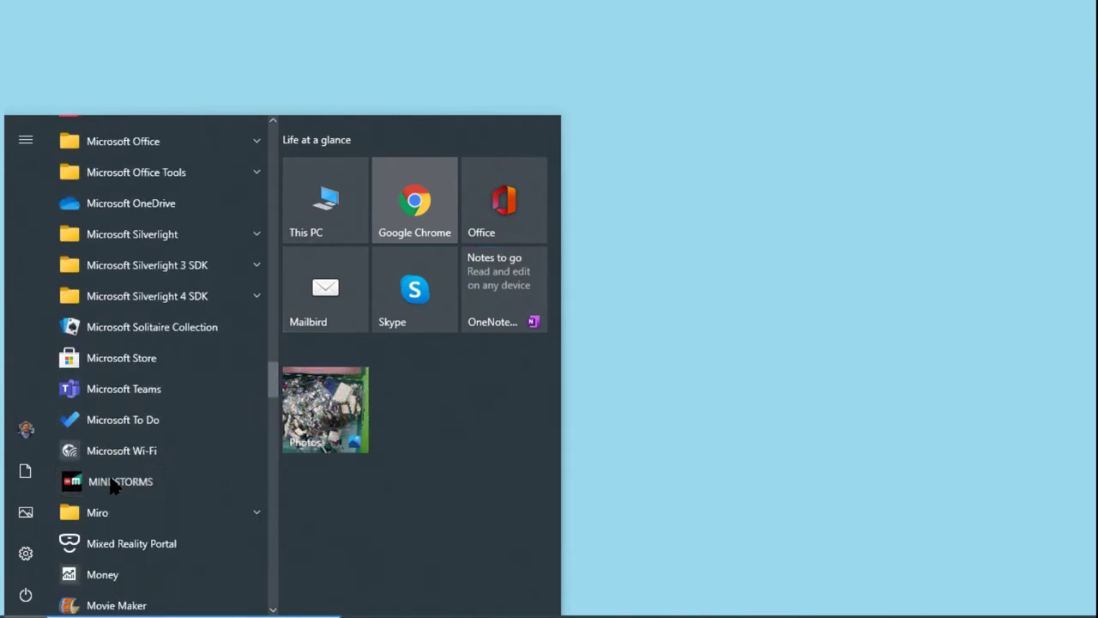
{"action": "left_click", "coordinate": [120, 481]}
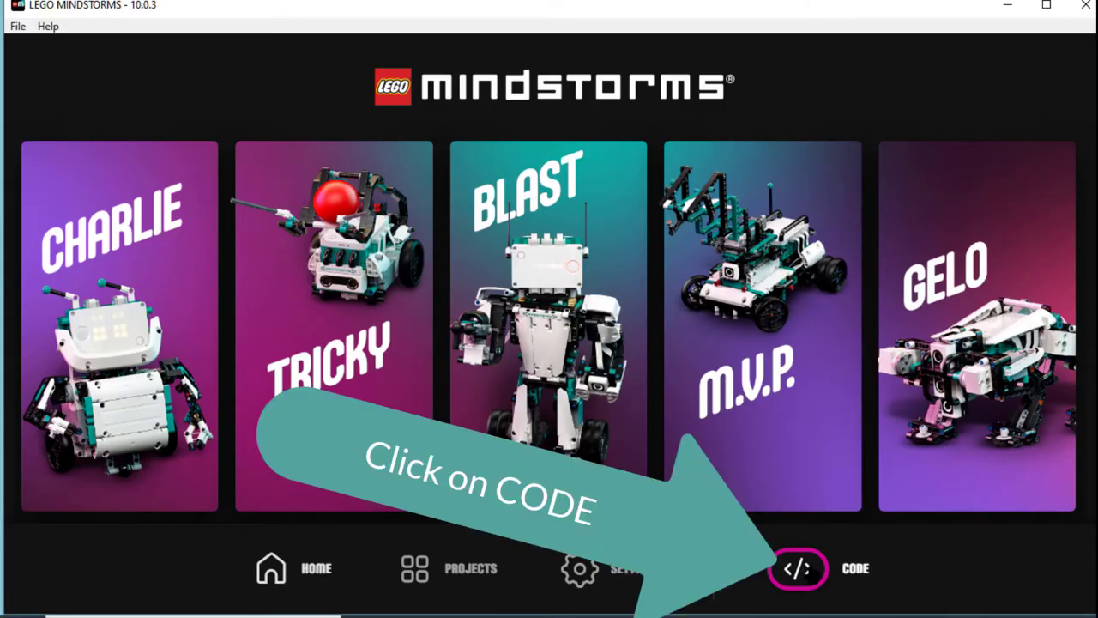
Step: Create a new project with Python as its language instead of Word Blocks
{"action": "left_click", "coordinate": [797, 568]}
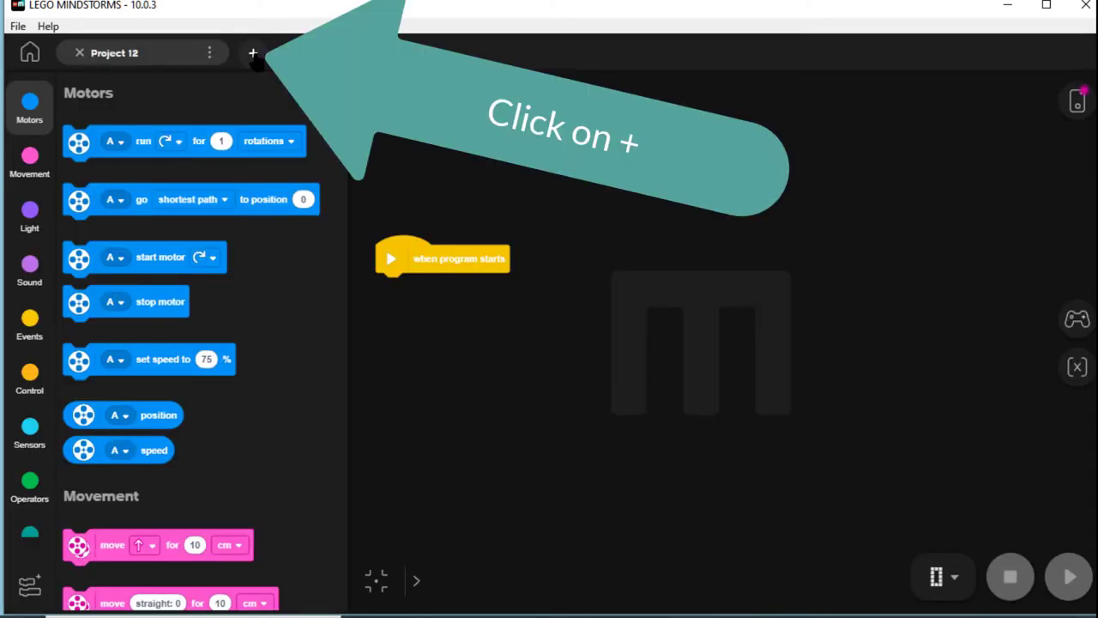
{"action": "left_click", "coordinate": [252, 52]}
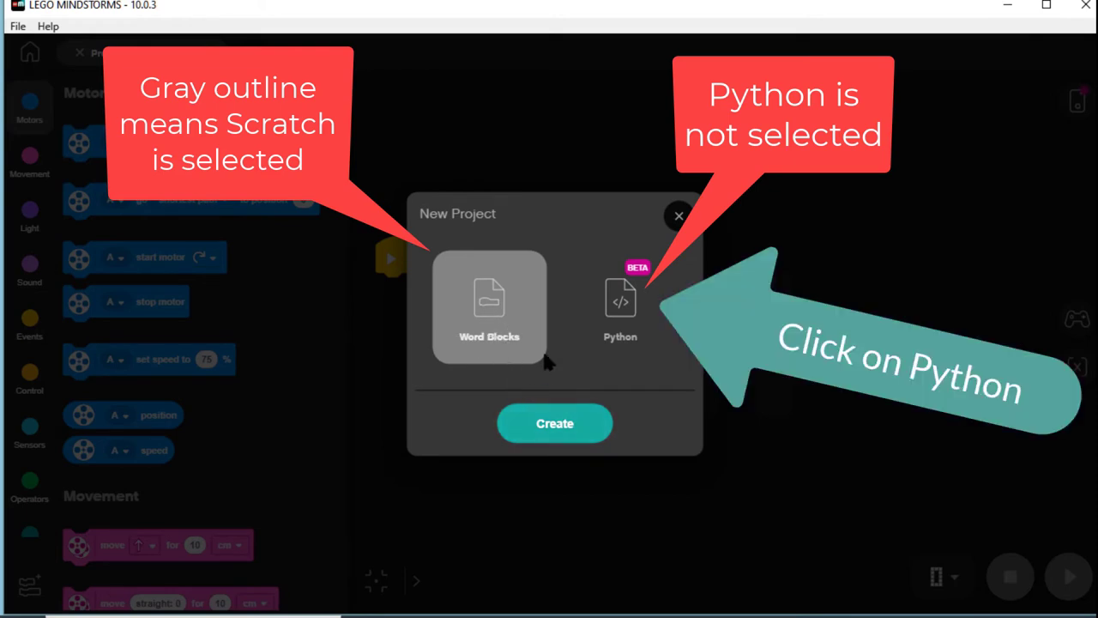
{"action": "mouse_move", "coordinate": [621, 300]}
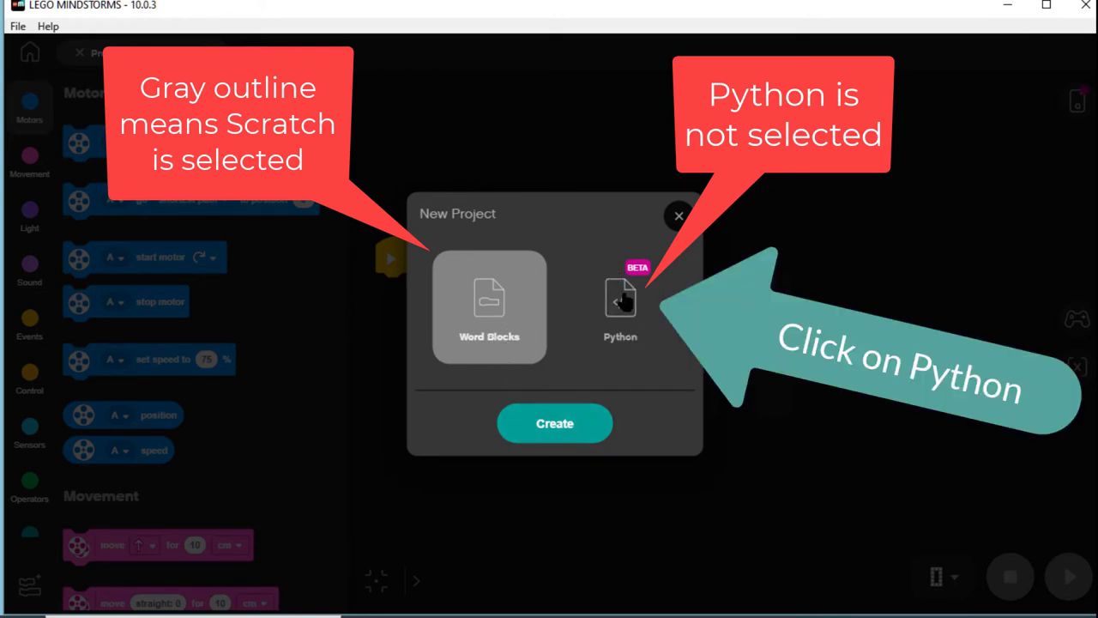
{"action": "left_click", "coordinate": [621, 306]}
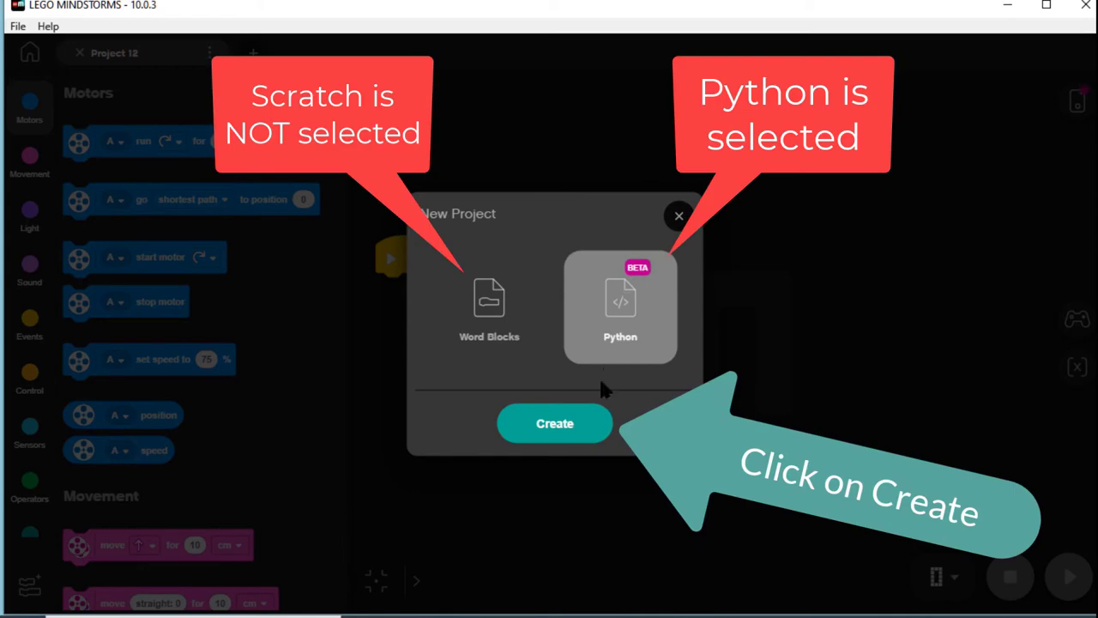
{"action": "left_click", "coordinate": [554, 423]}
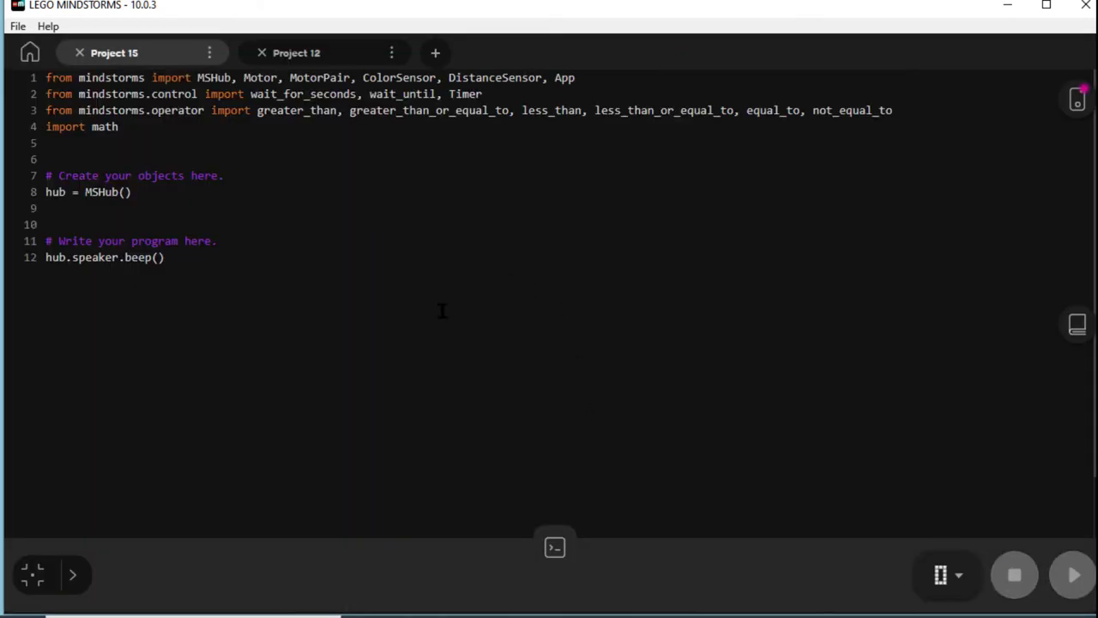
{"action": "mouse_move", "coordinate": [292, 202]}
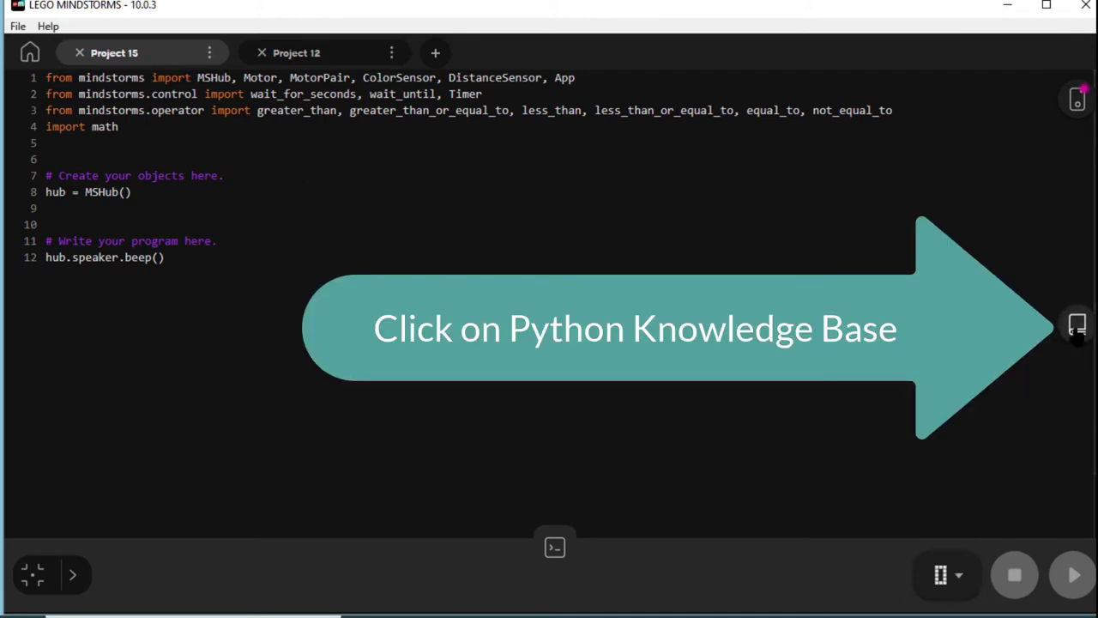
Step: Show the Python Knowledge Base and scroll to the Single Motor On for Seconds example
{"action": "left_click", "coordinate": [1077, 325]}
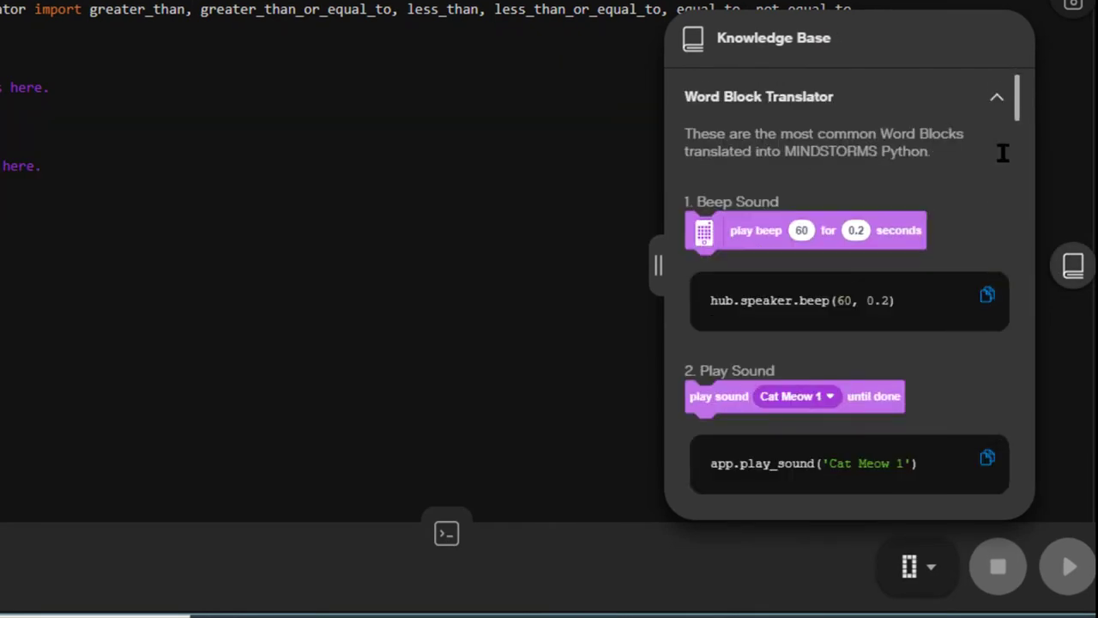
{"action": "scroll", "scroll_direction": "down", "scroll_amount": 3}
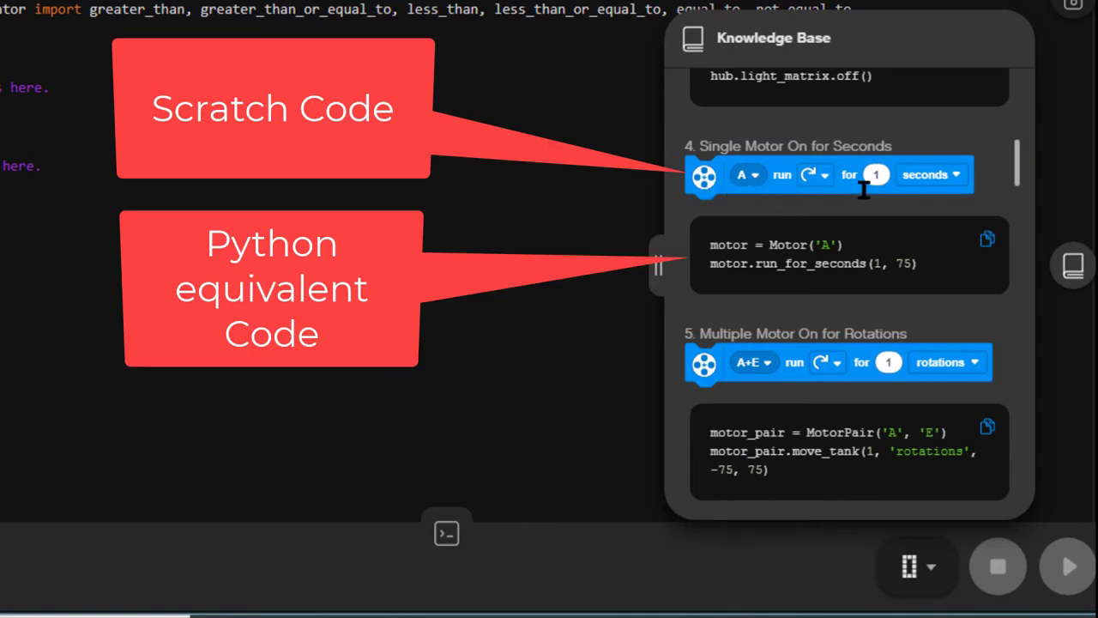
{"action": "mouse_move", "coordinate": [921, 190]}
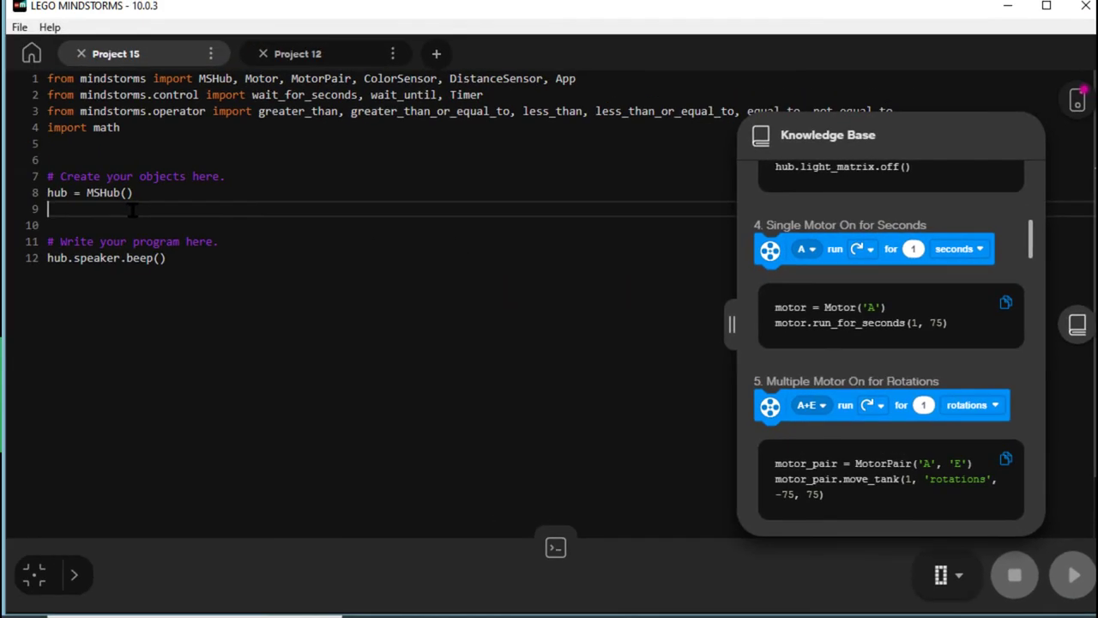
Step: Write motor = Motor('E') on line 9 to create a motor on port E
{"action": "type", "text": "m"}
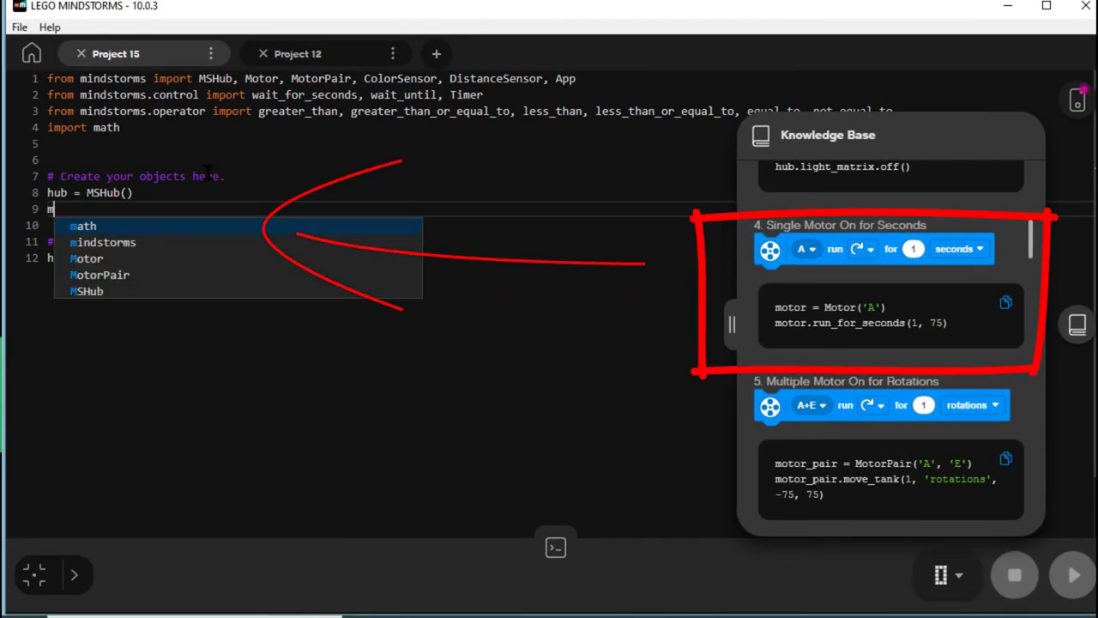
{"action": "type", "text": "otor"}
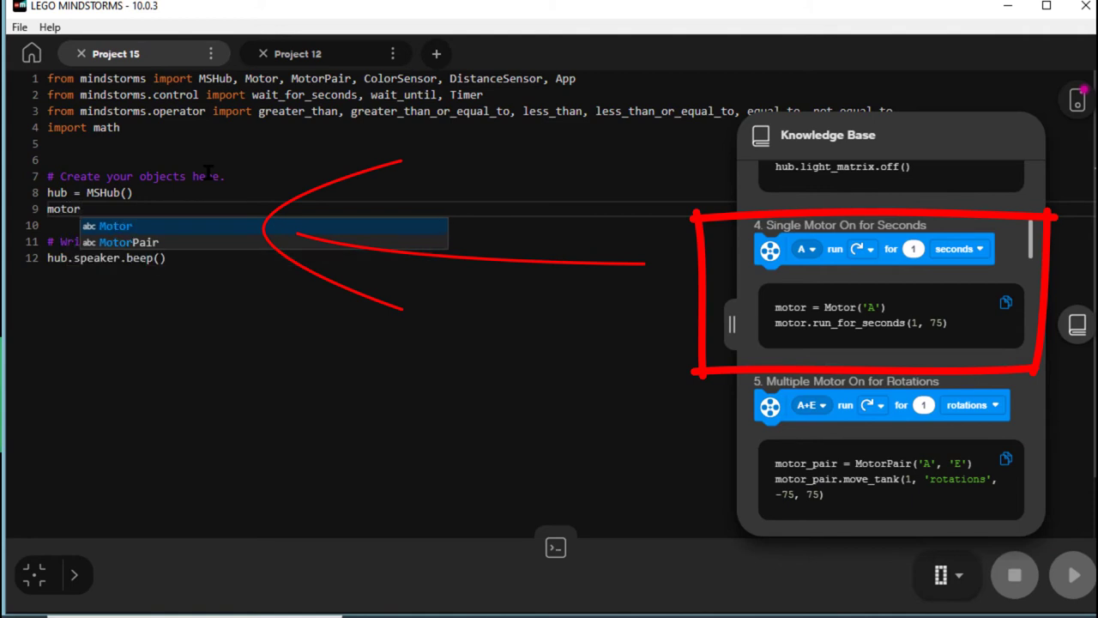
{"action": "type", "text": "="}
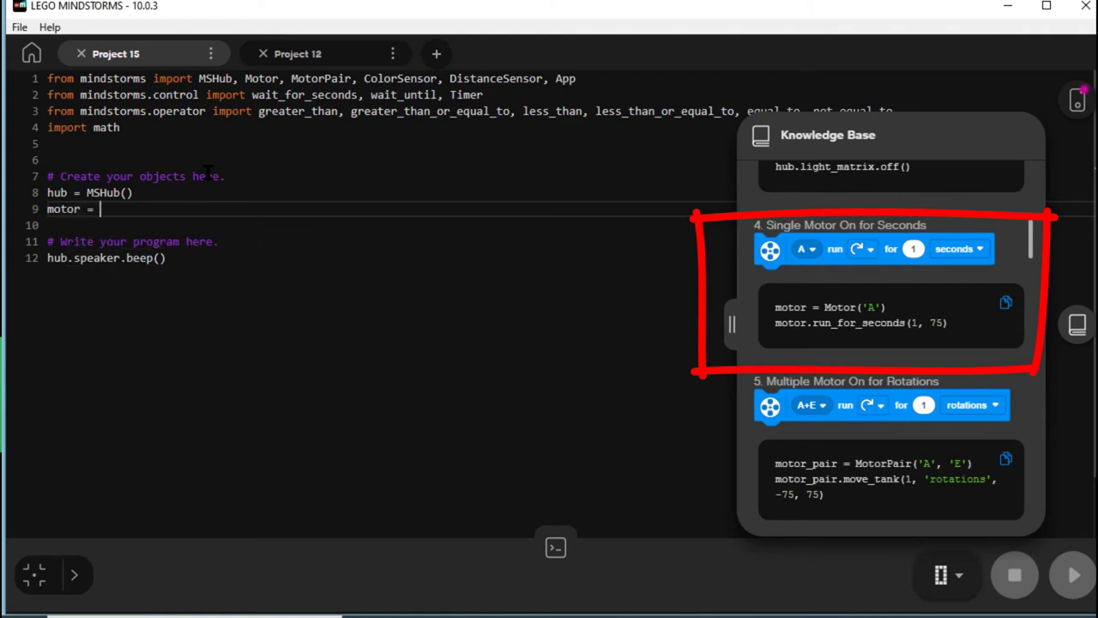
{"action": "type", "text": "Motor('E"}
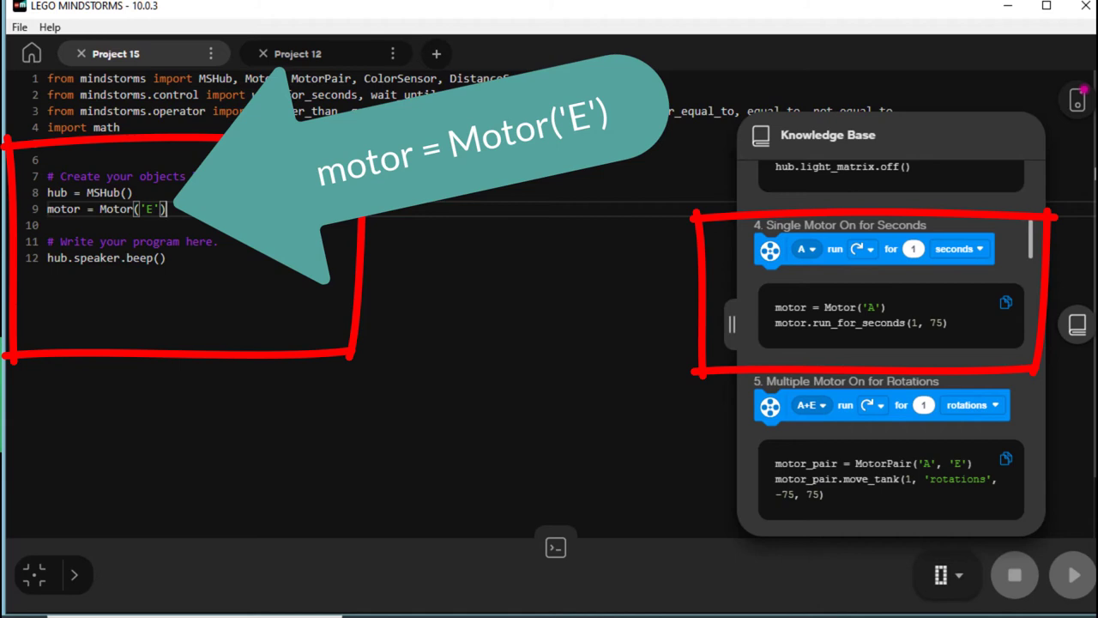
Step: Add motor.run_for_seconds(1,75) right after the hub beep line
{"action": "left_click", "coordinate": [165, 257]}
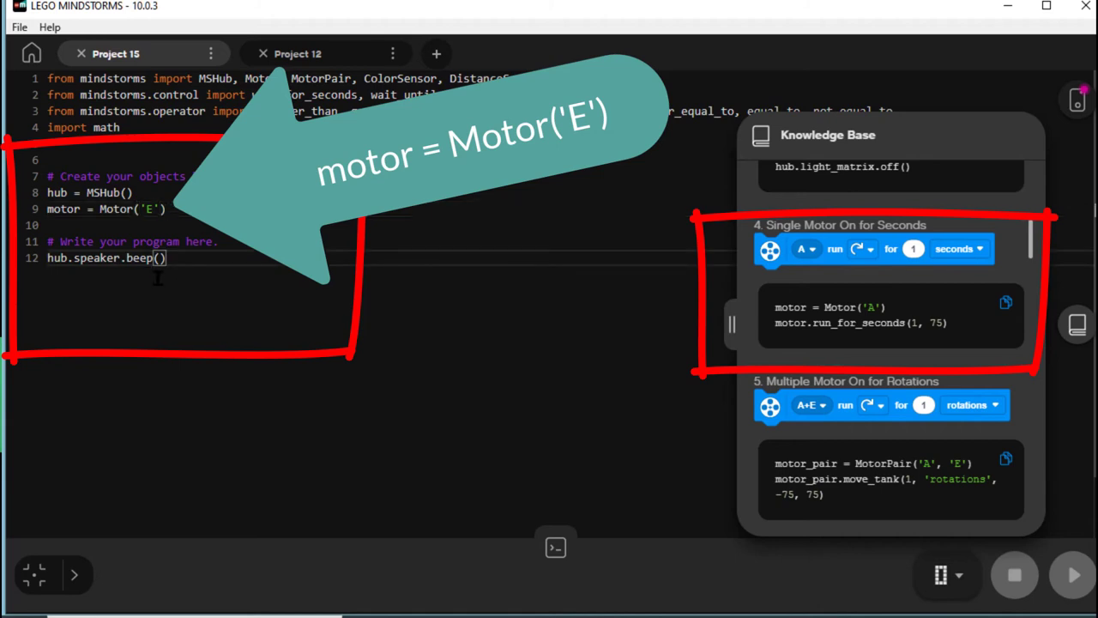
{"action": "type", "text": "motor"}
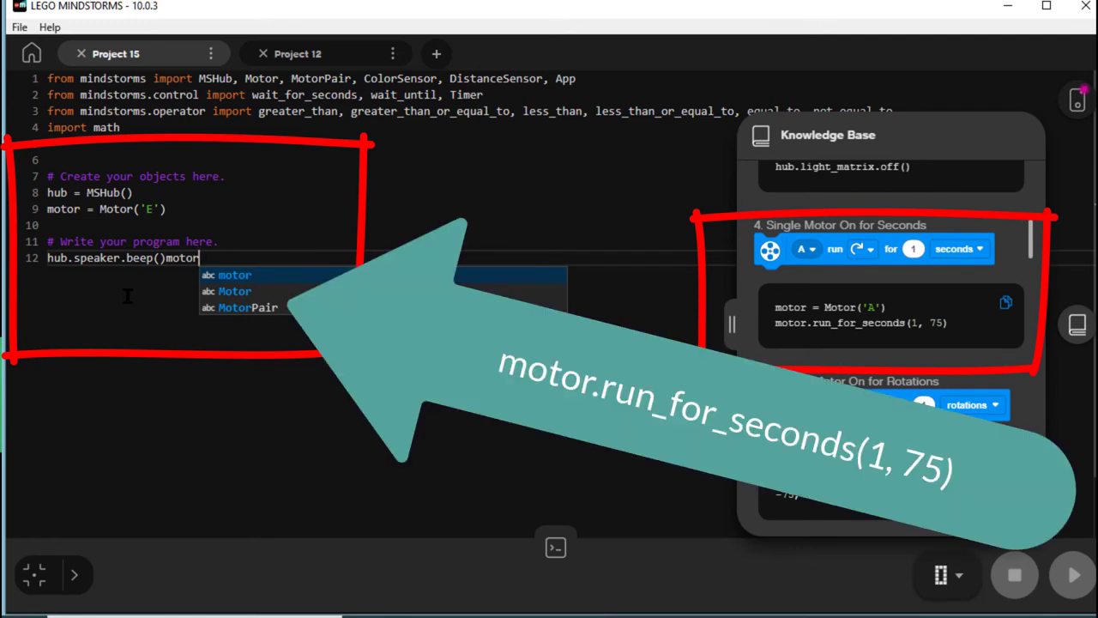
{"action": "type", "text": ".run_for"}
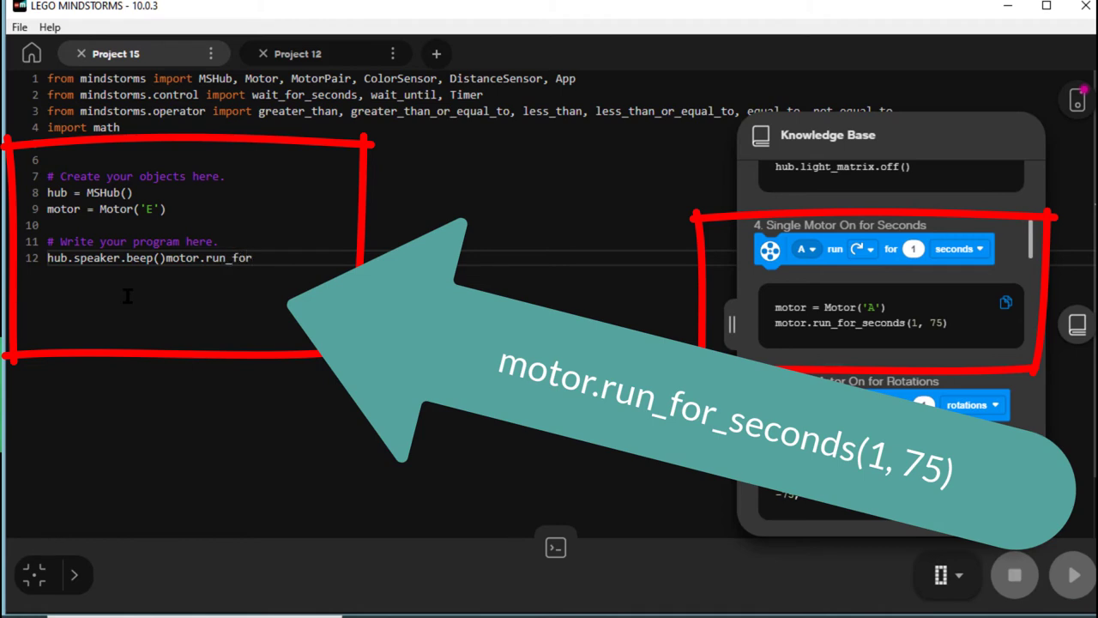
{"action": "type", "text": "_s"}
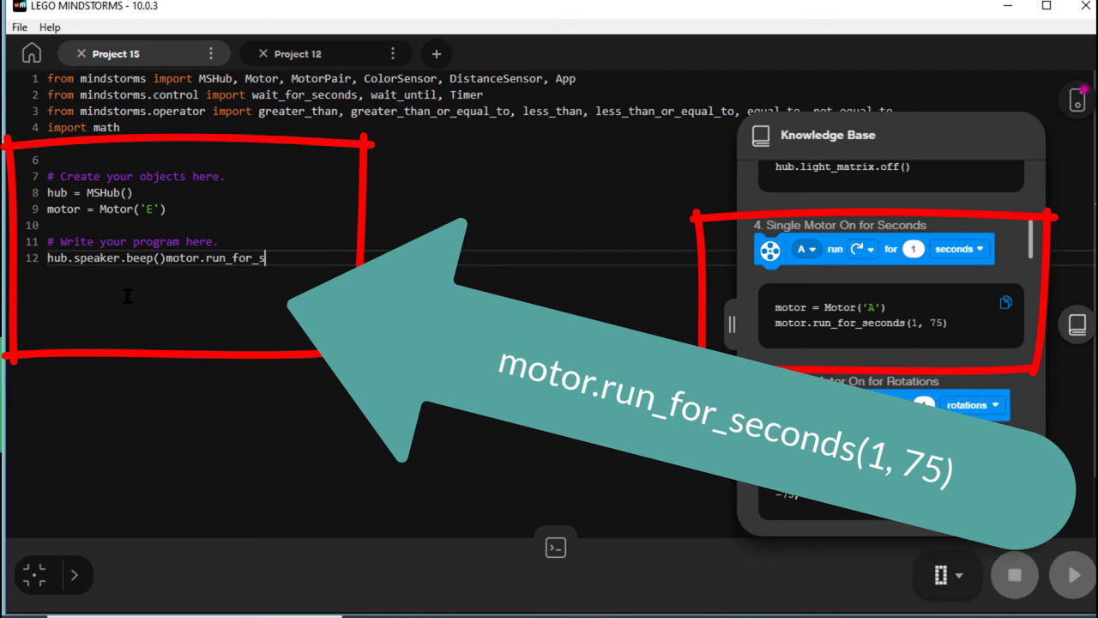
{"action": "type", "text": "econ"}
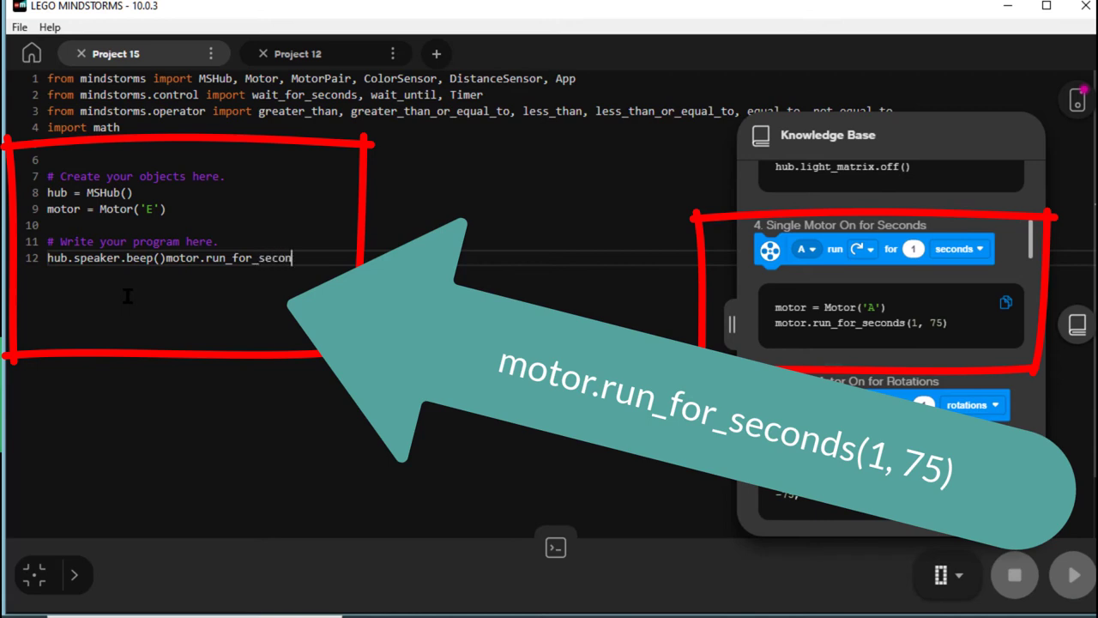
{"action": "type", "text": "ds"}
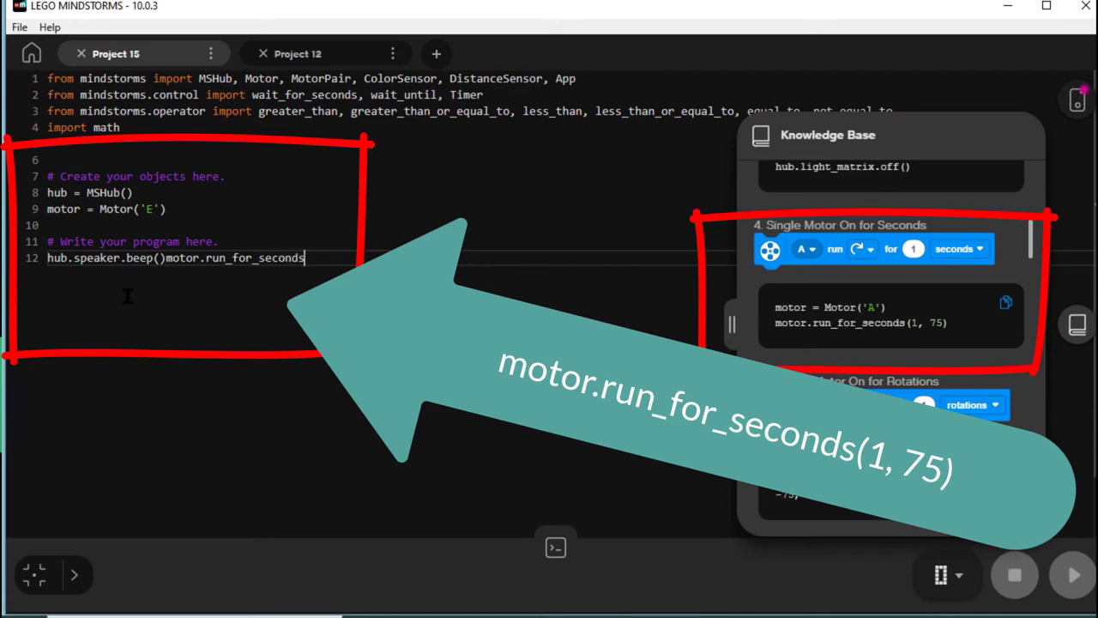
{"action": "type", "text": "(1"}
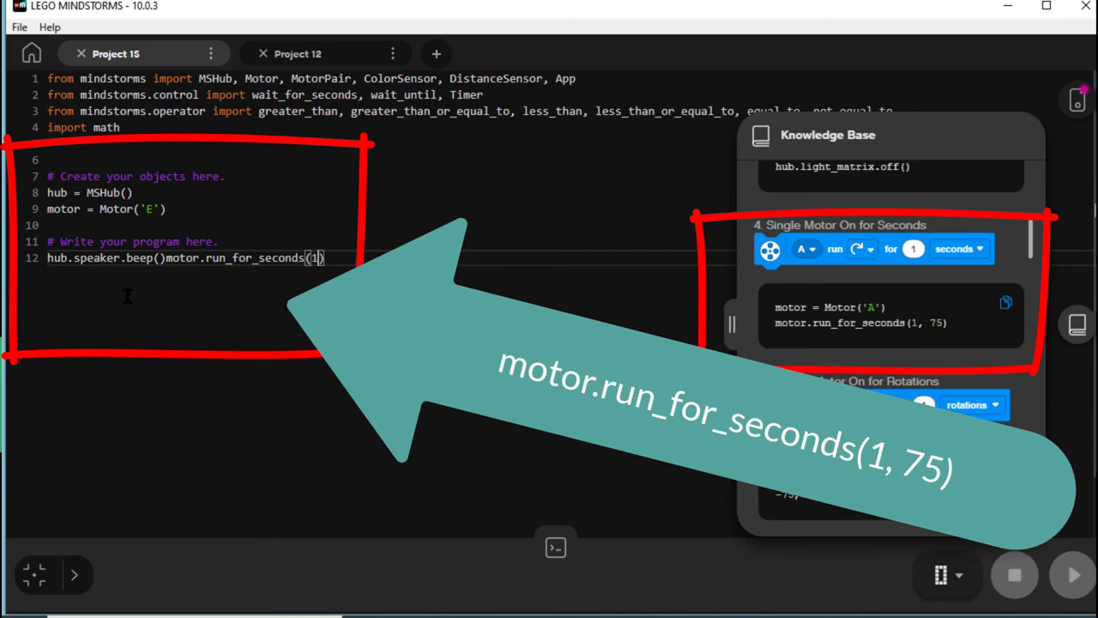
{"action": "type", "text": ",75"}
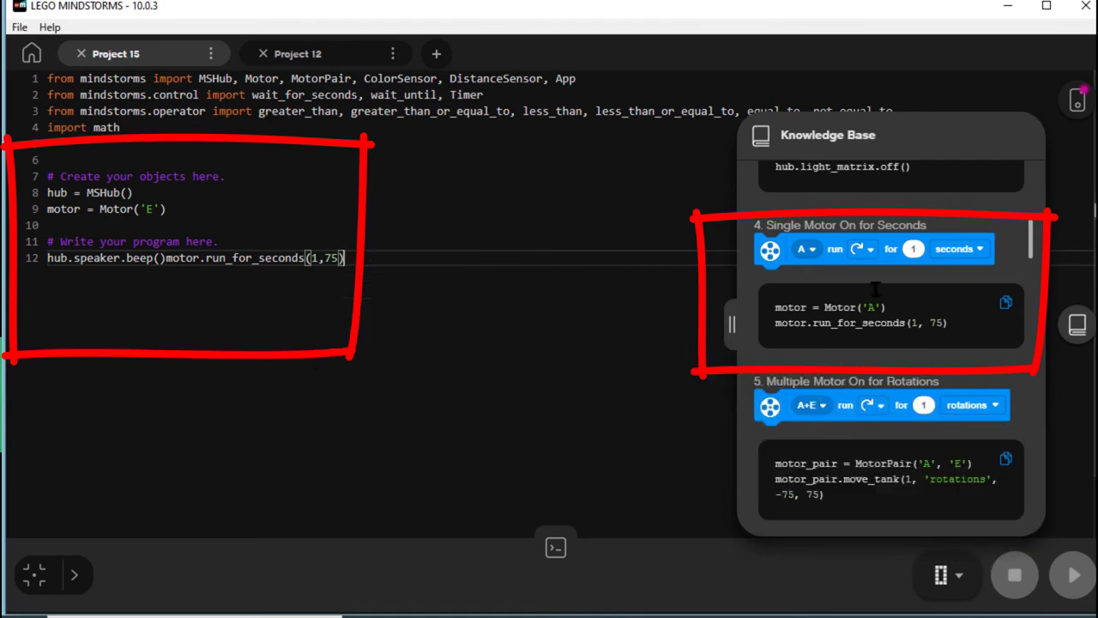
{"action": "mouse_move", "coordinate": [671, 334]}
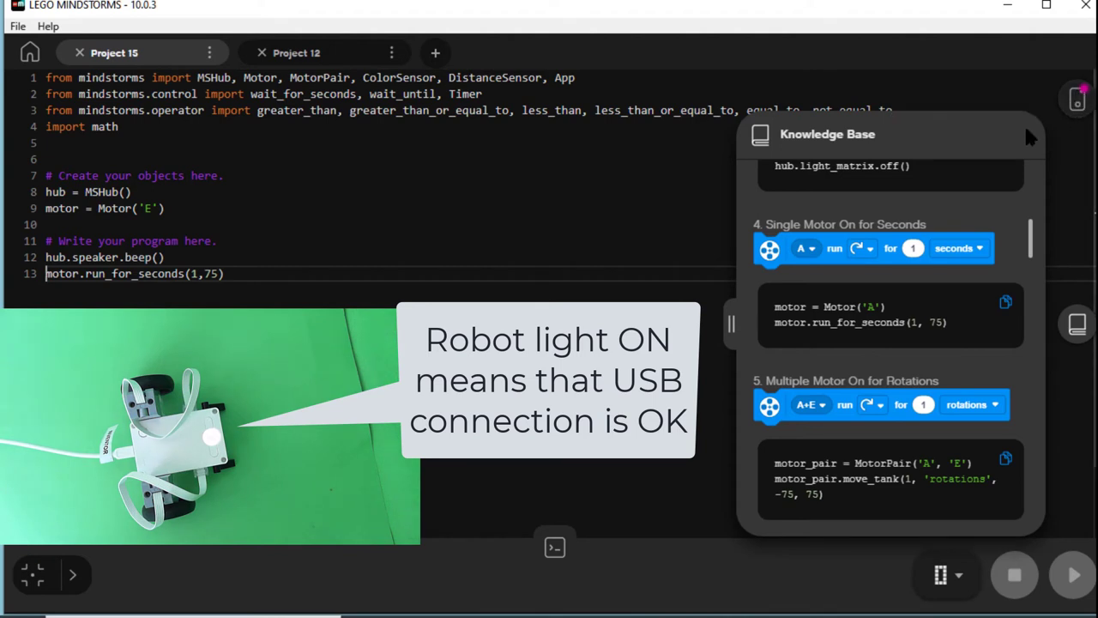
{"action": "mouse_move", "coordinate": [1004, 155]}
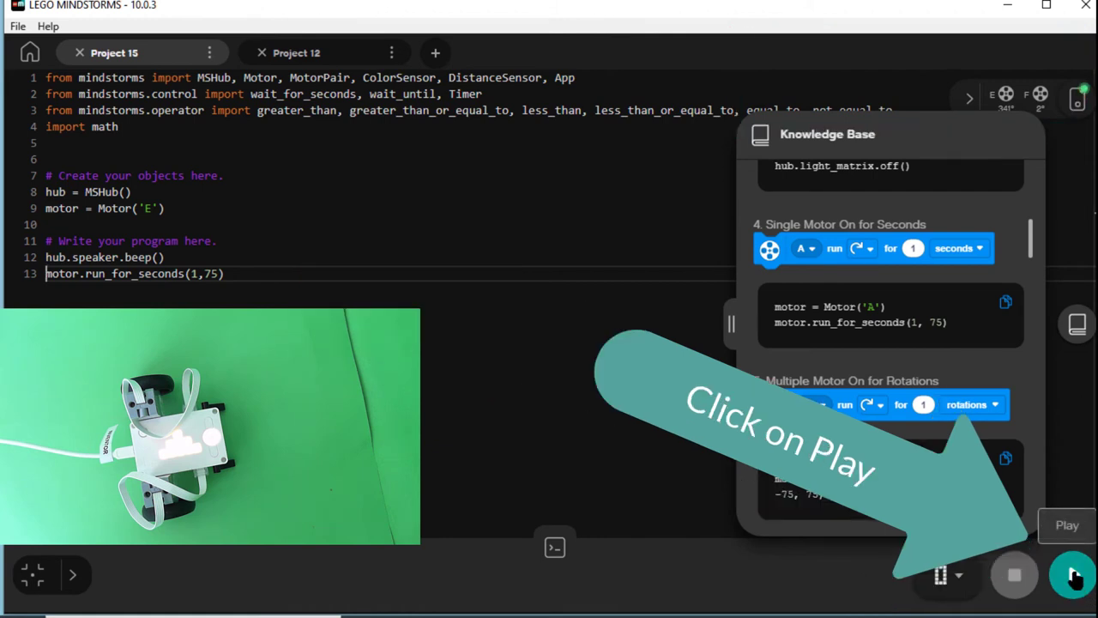
Step: Send the program to the hub over USB, let motor E run, then stop it
{"action": "left_click", "coordinate": [1071, 575]}
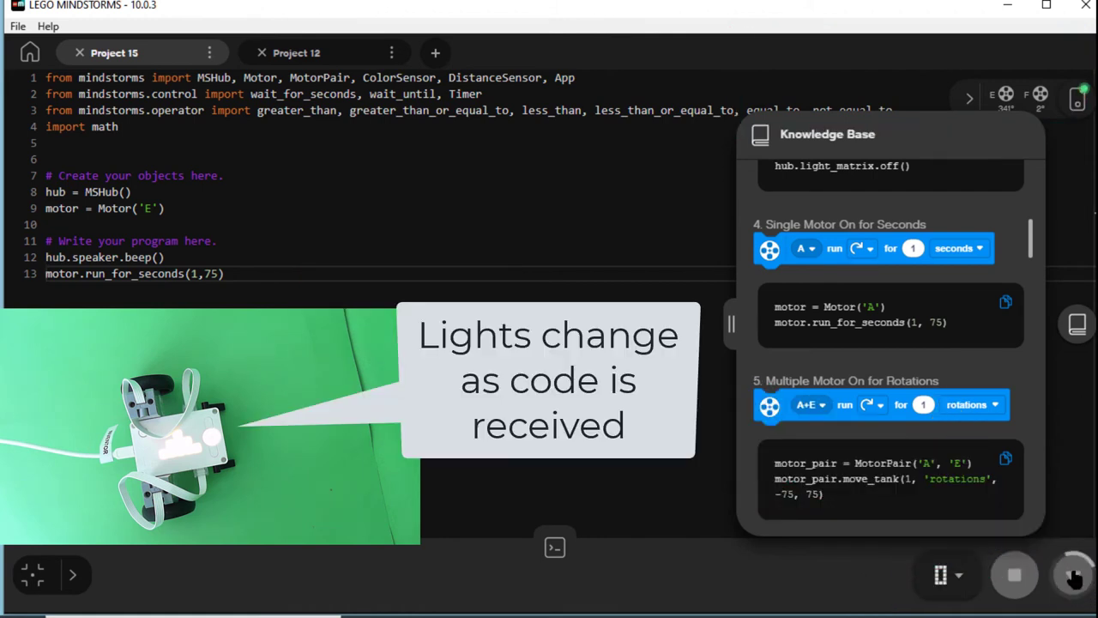
{"action": "left_click", "coordinate": [1015, 574]}
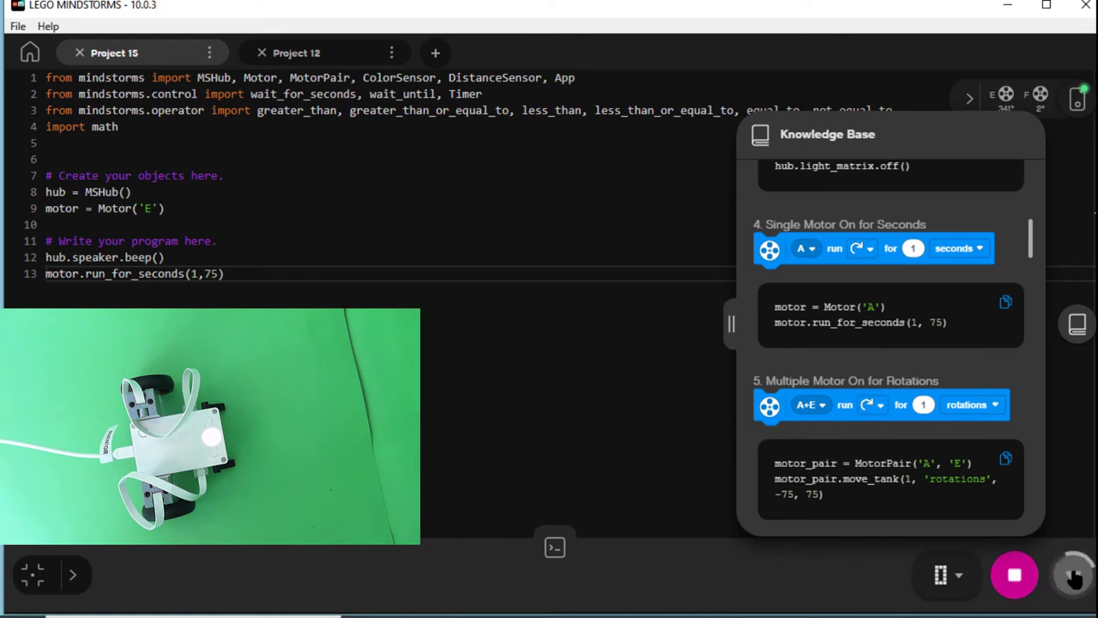
{"action": "left_click", "coordinate": [1074, 575]}
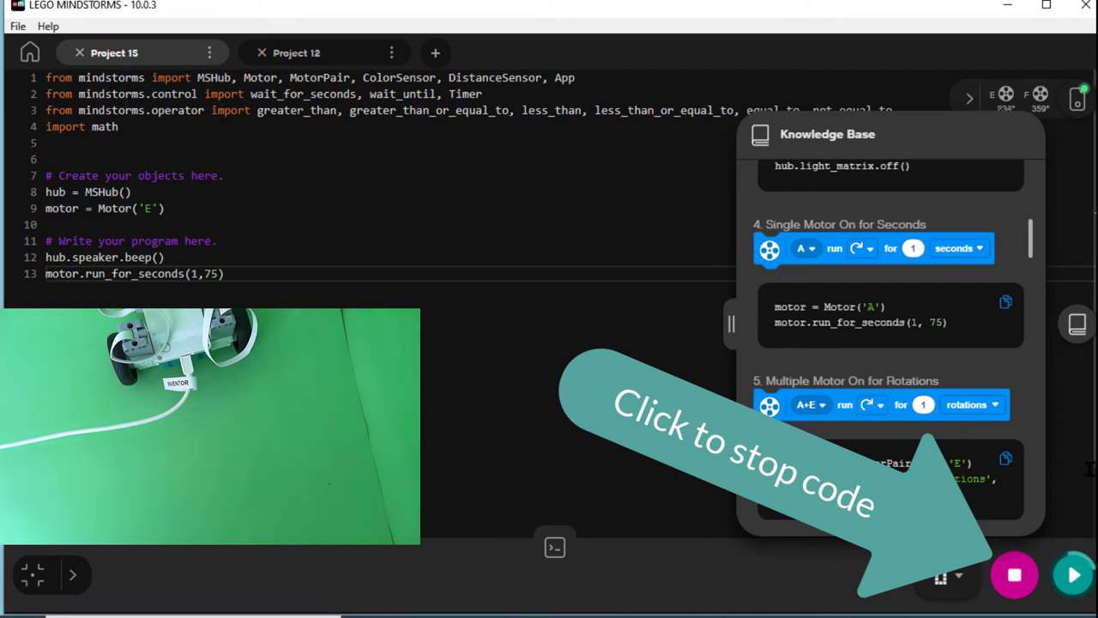
{"action": "left_click", "coordinate": [1014, 574]}
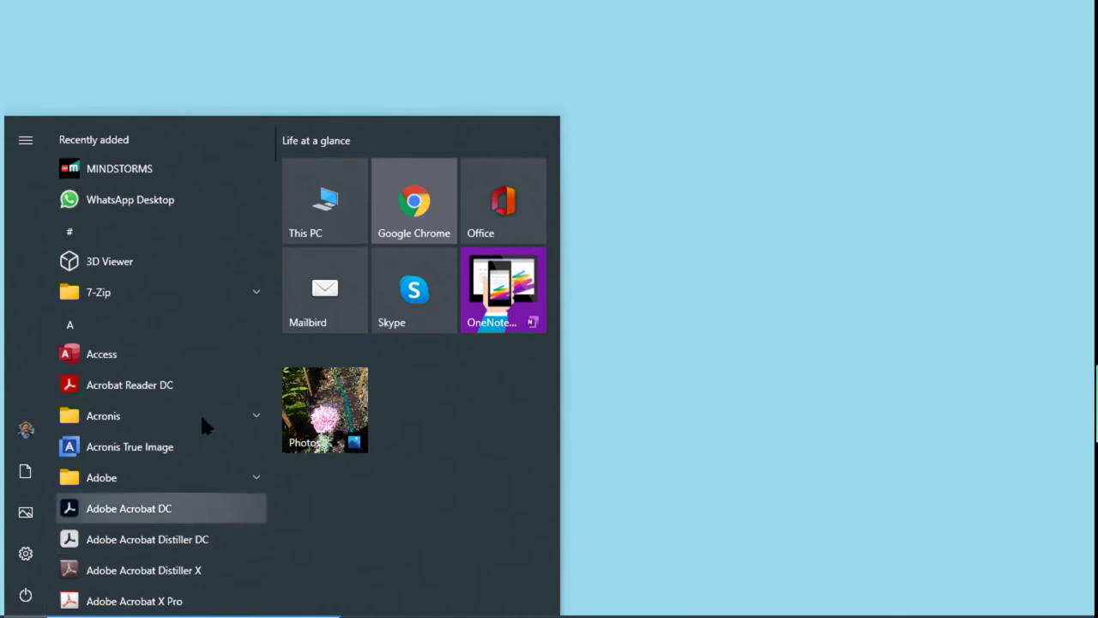
Step: Launch MINDSTORMS from the Start menu app list so the existing project reopens
{"action": "scroll", "scroll_direction": "down", "scroll_amount": 3}
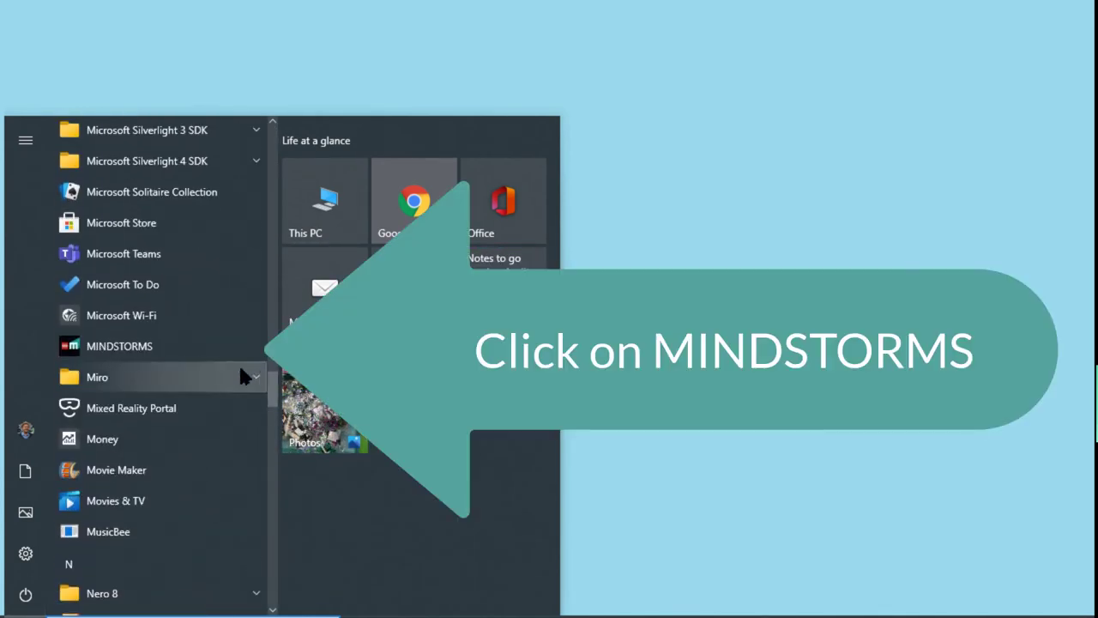
{"action": "left_click", "coordinate": [120, 346]}
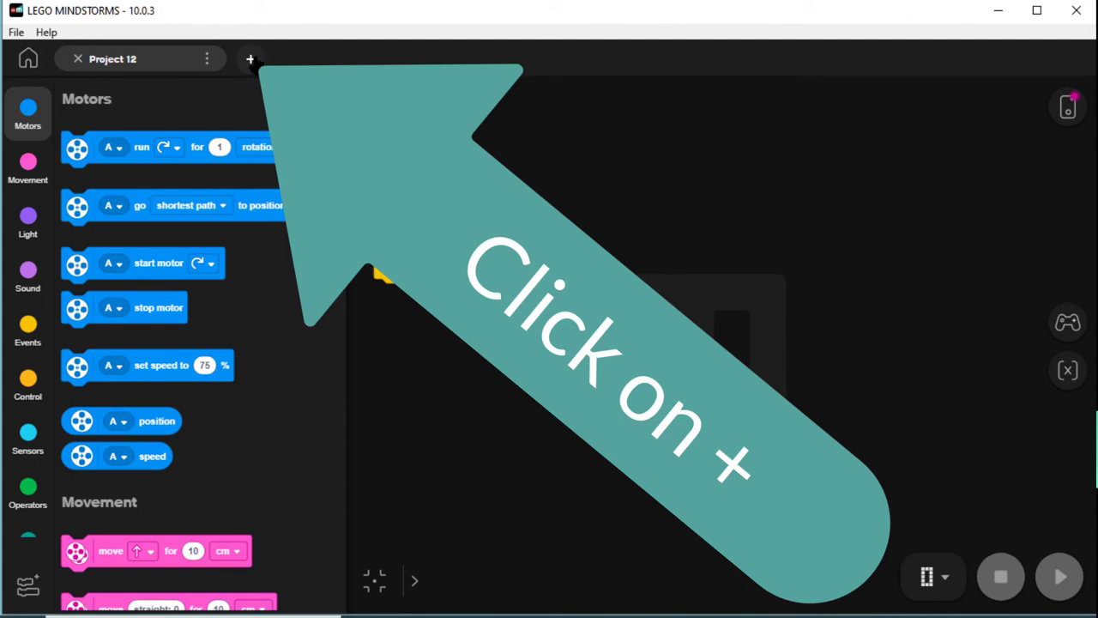
Step: Create a new Python project, Project 16, with the default hub-beep starter code
{"action": "left_click", "coordinate": [249, 58]}
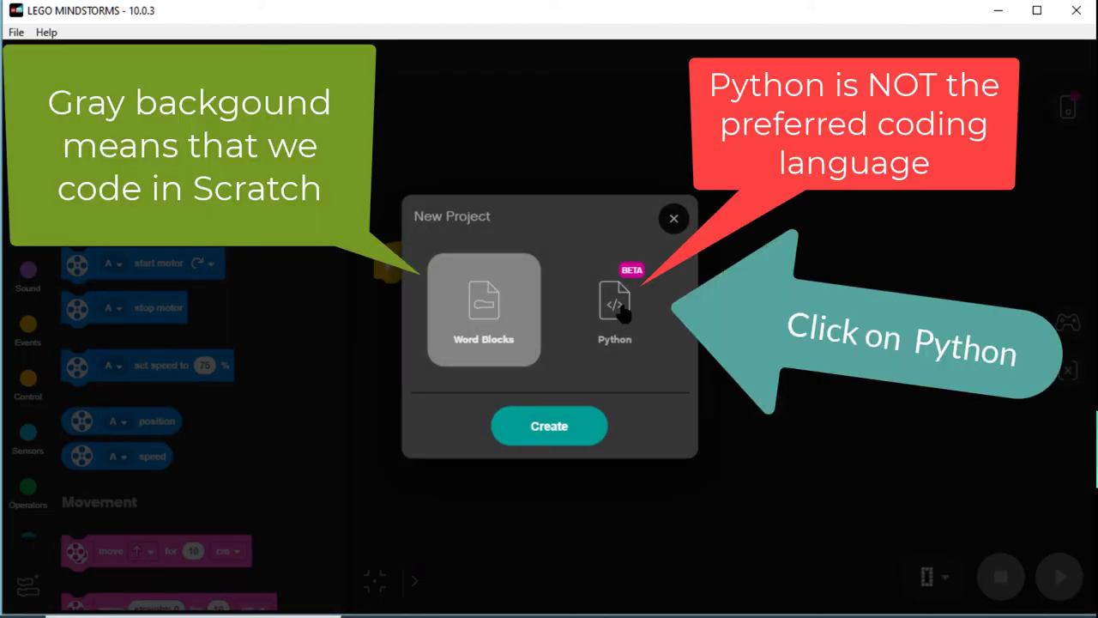
{"action": "left_click", "coordinate": [615, 309]}
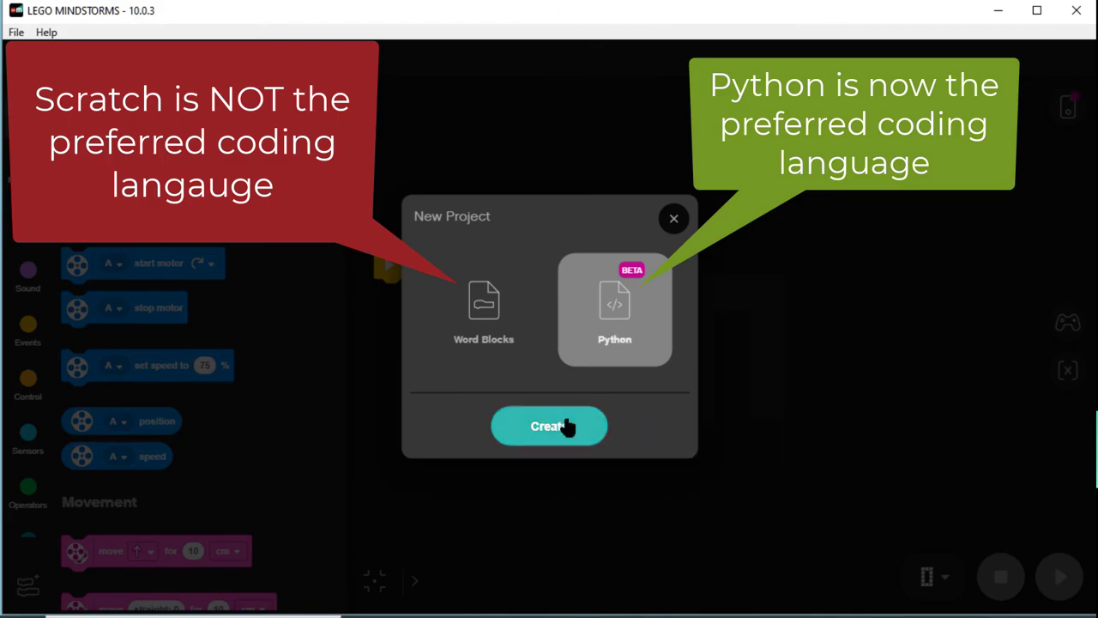
{"action": "left_click", "coordinate": [549, 426]}
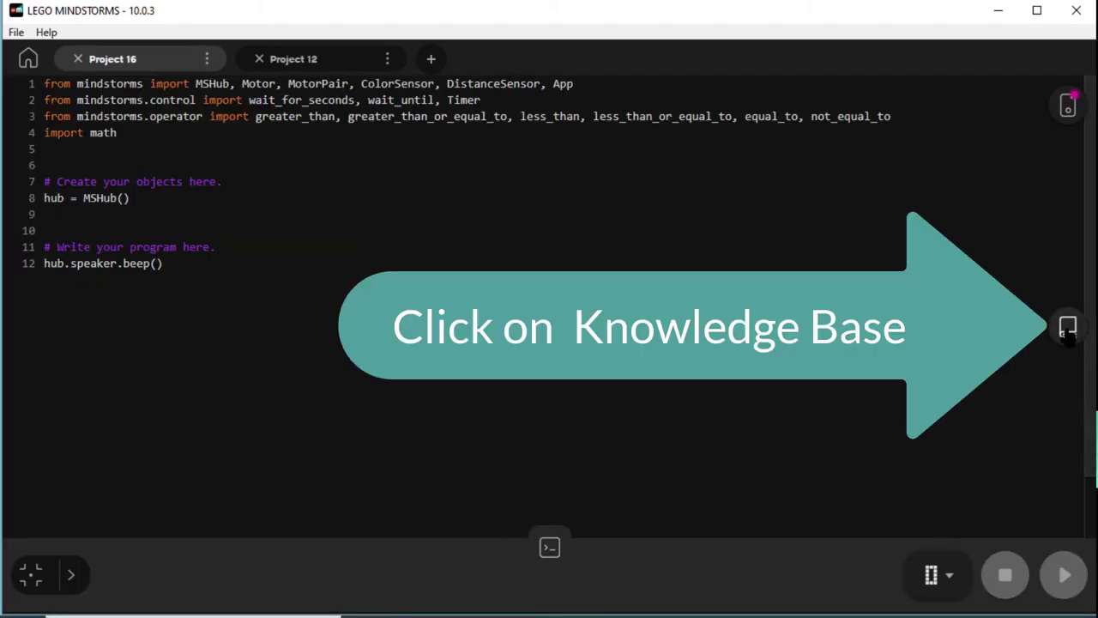
Step: Show the Knowledge Base Word Block Translator entry for Single Motor On for Seconds
{"action": "left_click", "coordinate": [1068, 327]}
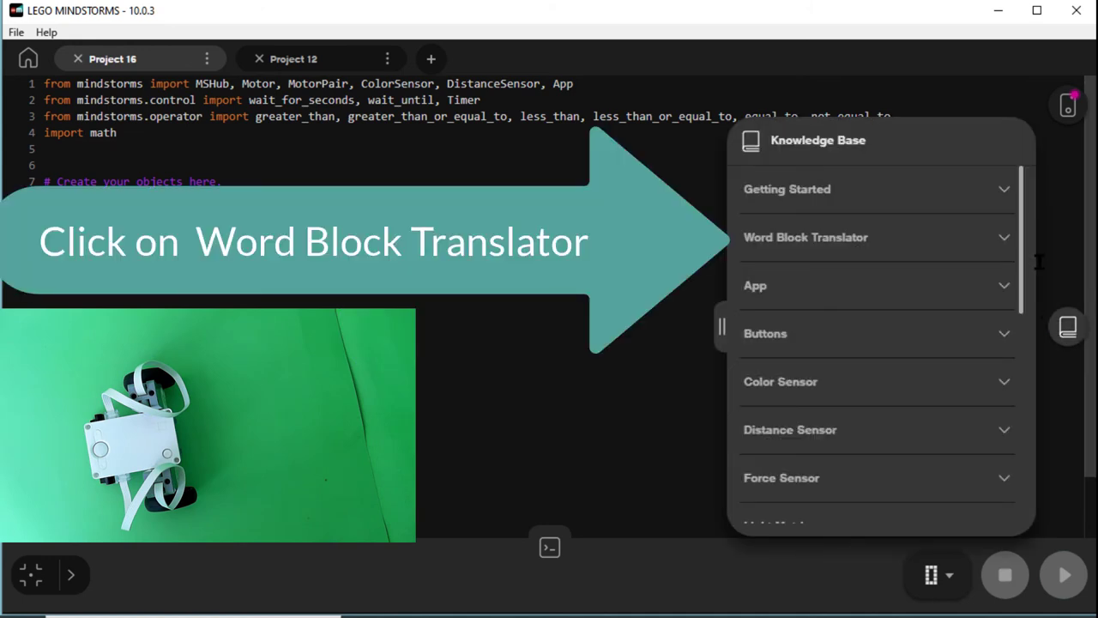
{"action": "left_click", "coordinate": [805, 237]}
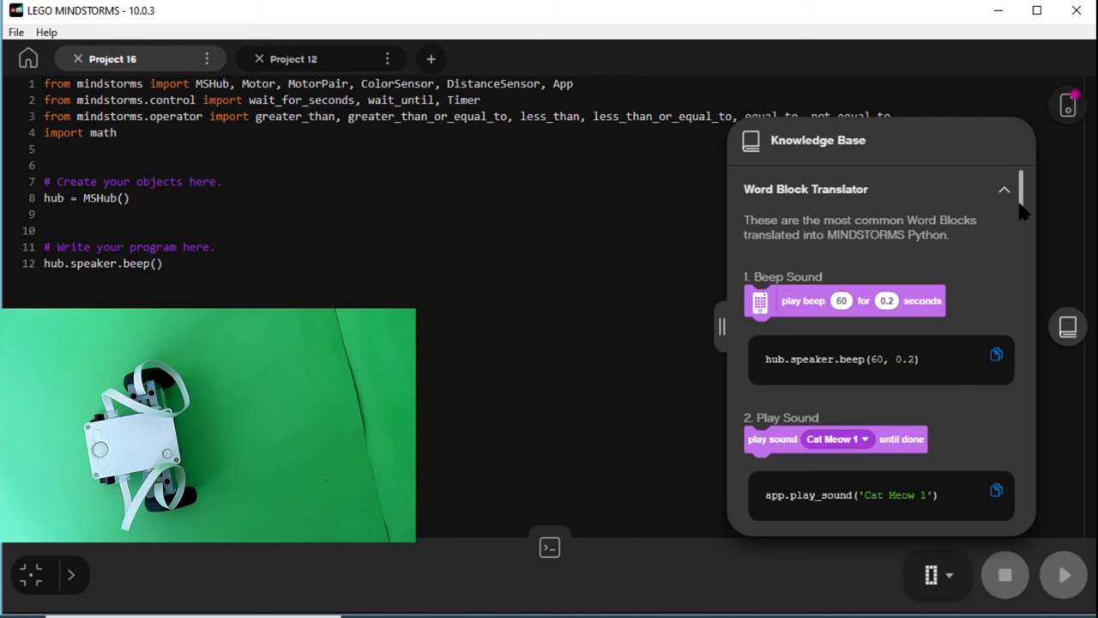
{"action": "scroll", "scroll_direction": "down", "scroll_amount": 3}
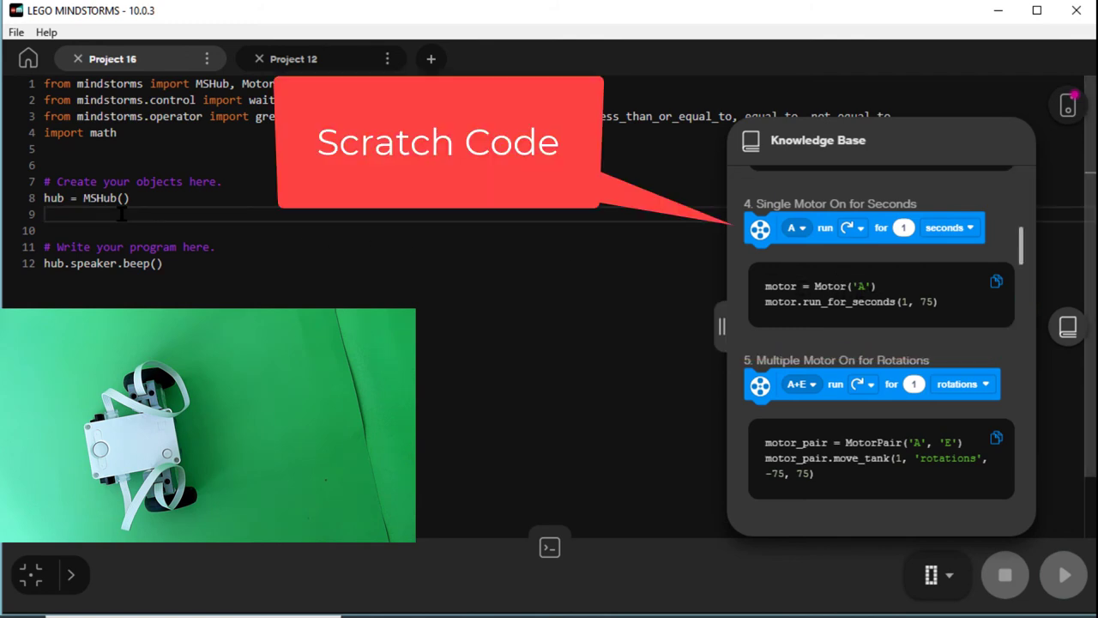
Step: Add motor = Motor('E') and motor.run_for_seconds(1,75) after the beep
{"action": "type", "text": "motor"}
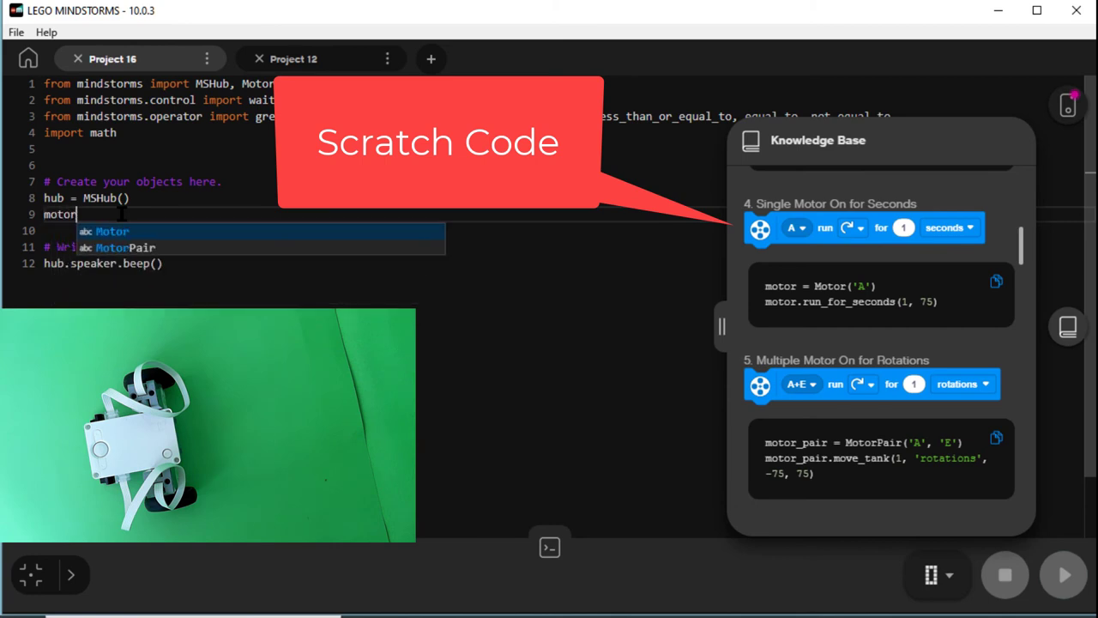
{"action": "type", "text": "= Motor('E"}
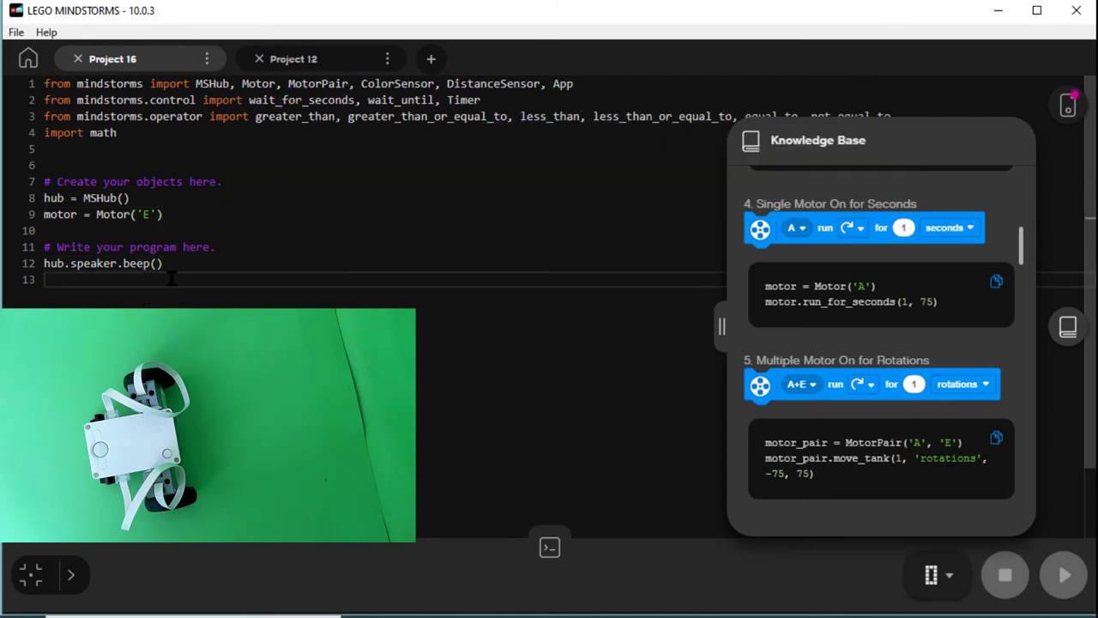
{"action": "type", "text": "motor.run"}
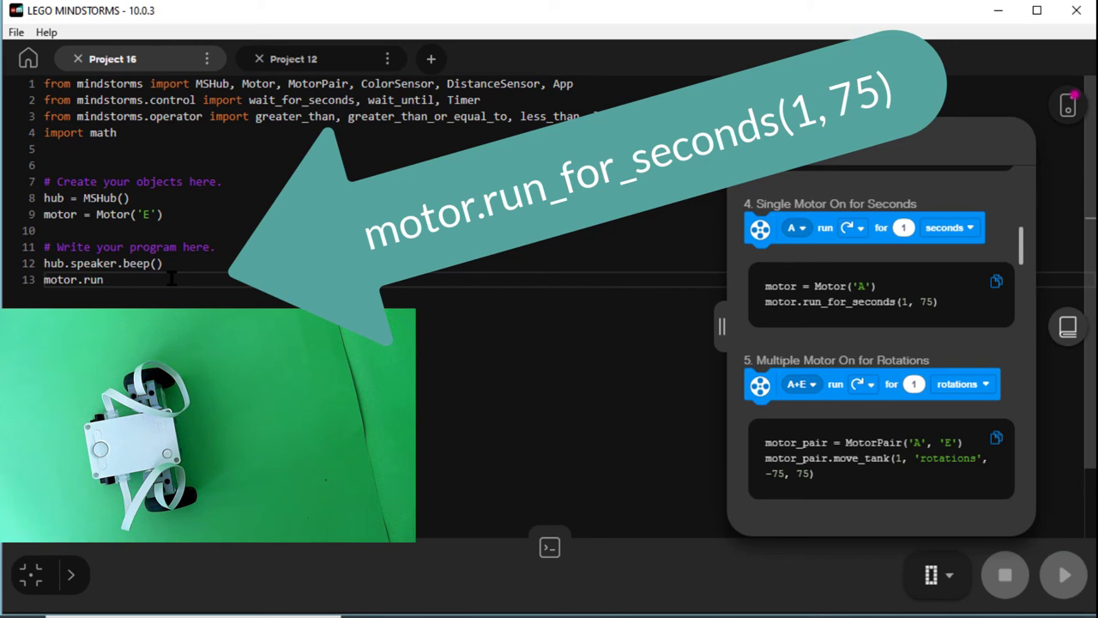
{"action": "type", "text": "_"}
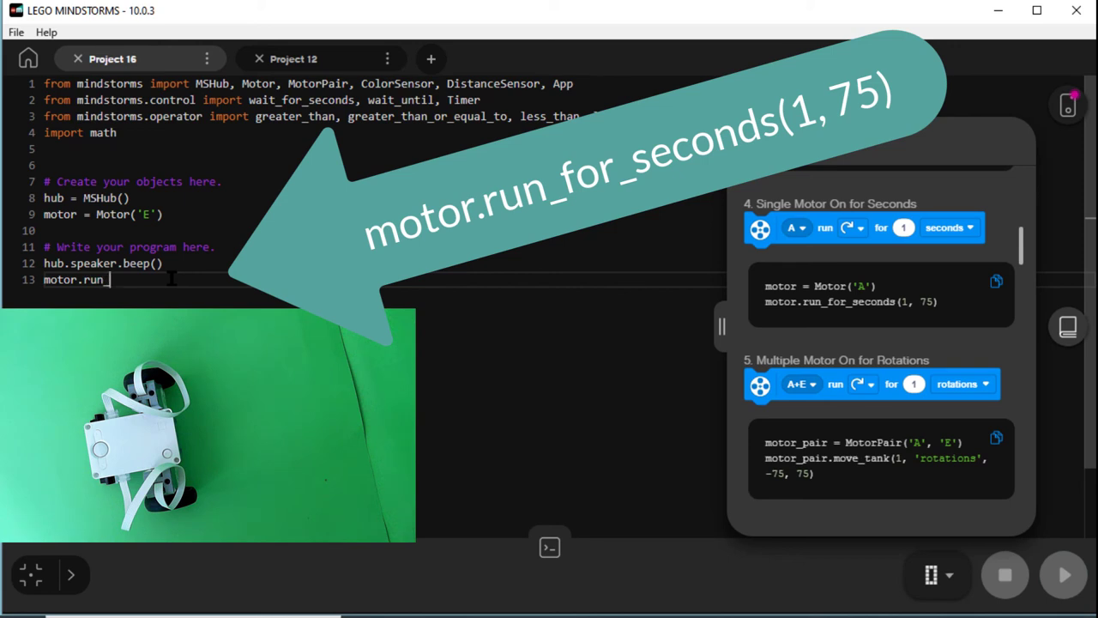
{"action": "type", "text": "_for_seconds"}
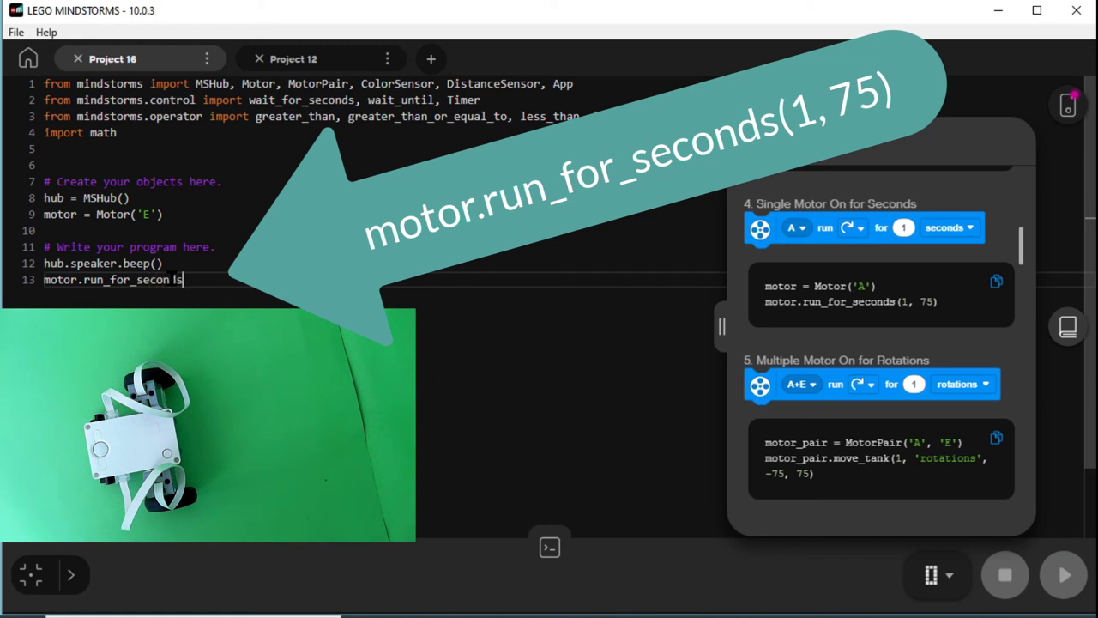
{"action": "type", "text": "(1)"}
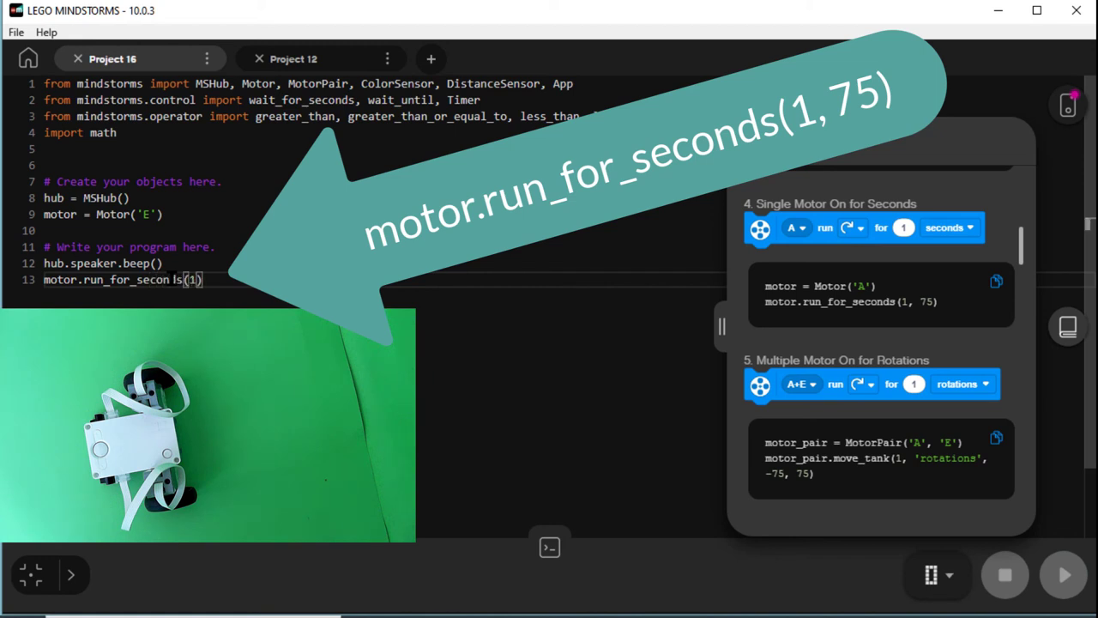
{"action": "type", "text": ",75"}
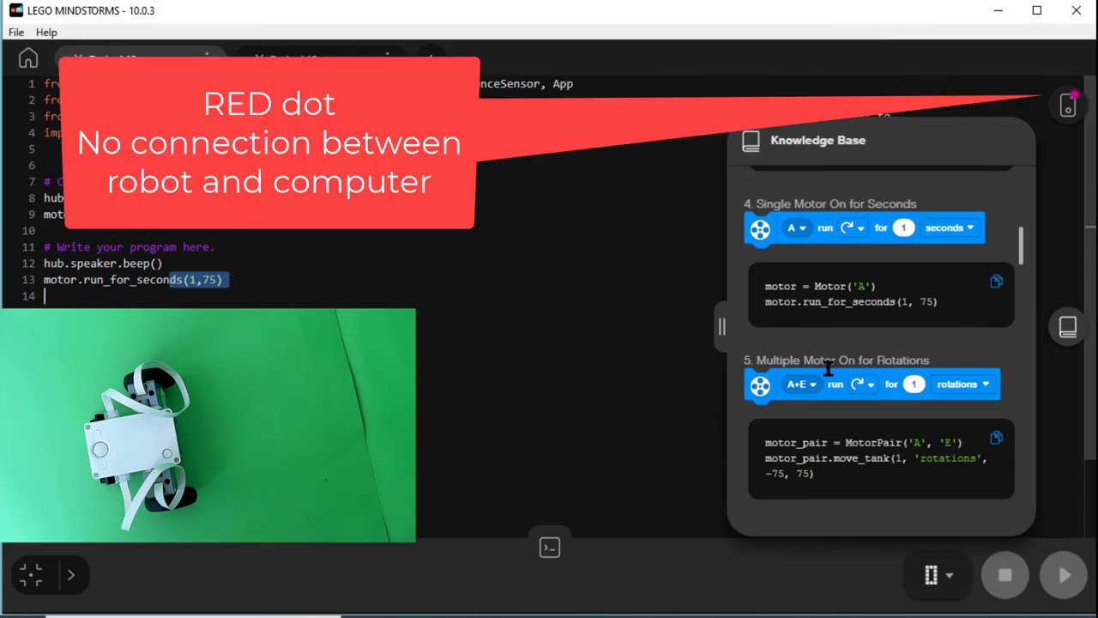
{"action": "mouse_move", "coordinate": [793, 316]}
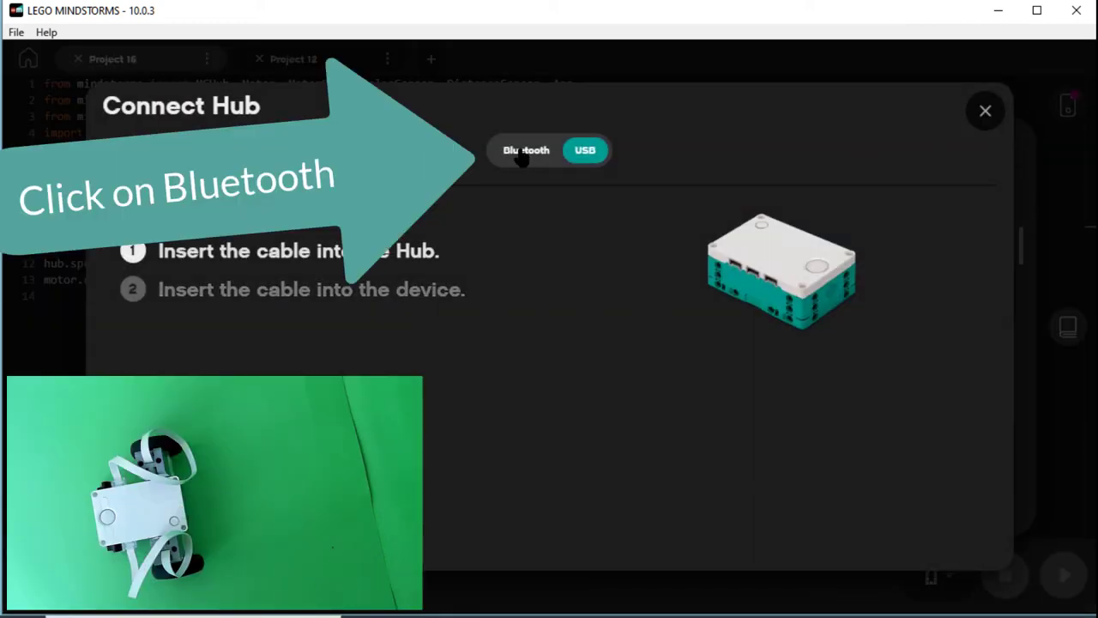
Step: Switch Connect Hub to Bluetooth and connect to LEGO Hub@TAZ1
{"action": "left_click", "coordinate": [526, 149]}
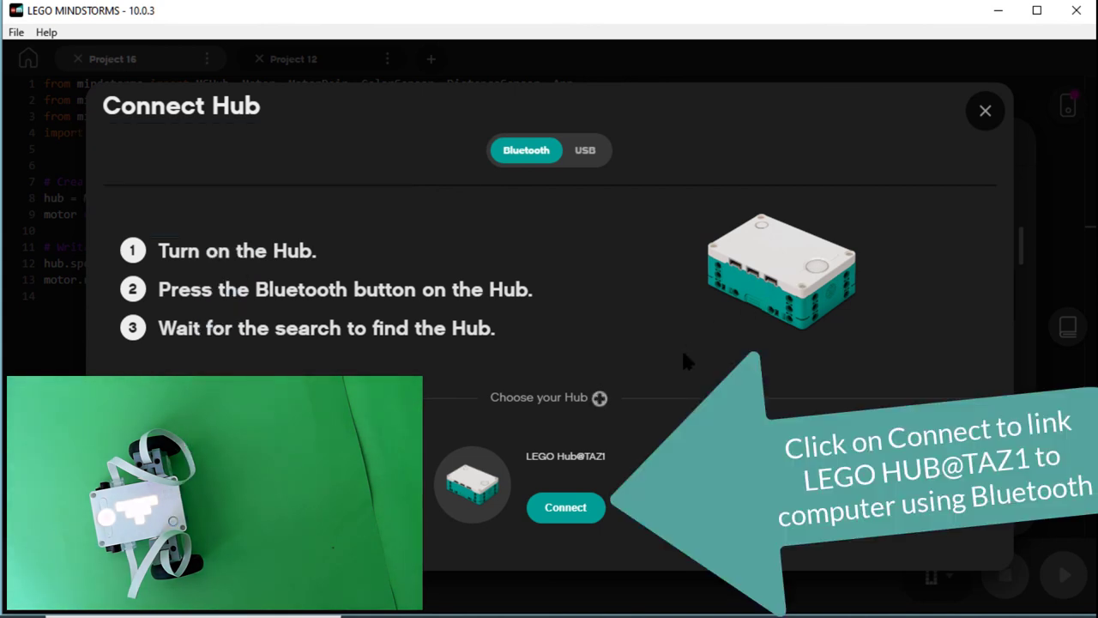
{"action": "mouse_move", "coordinate": [588, 446]}
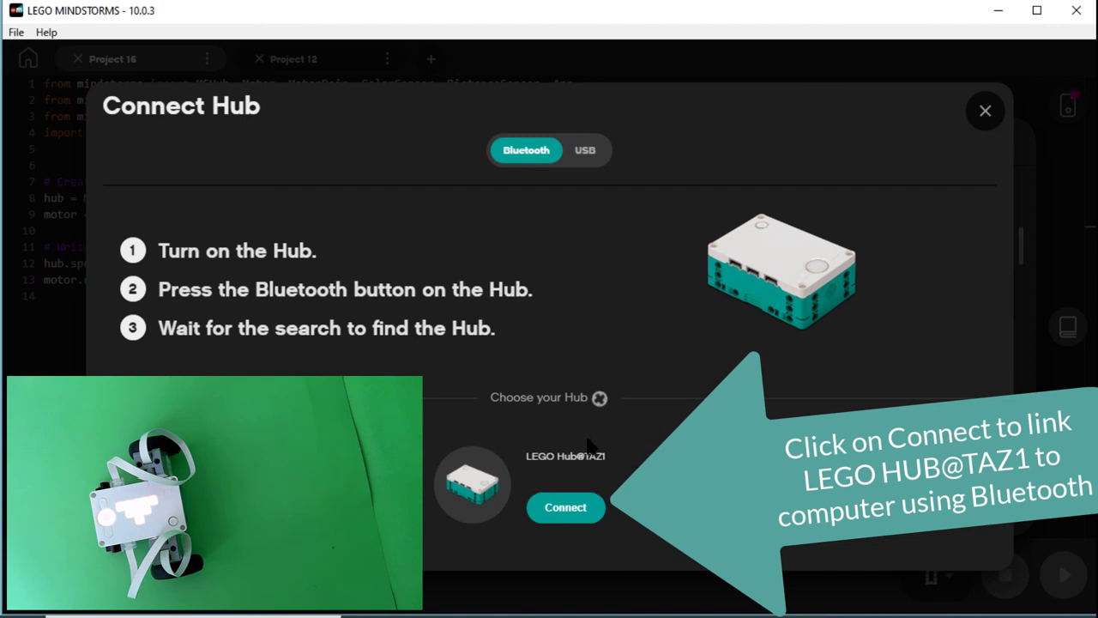
{"action": "left_click", "coordinate": [566, 507]}
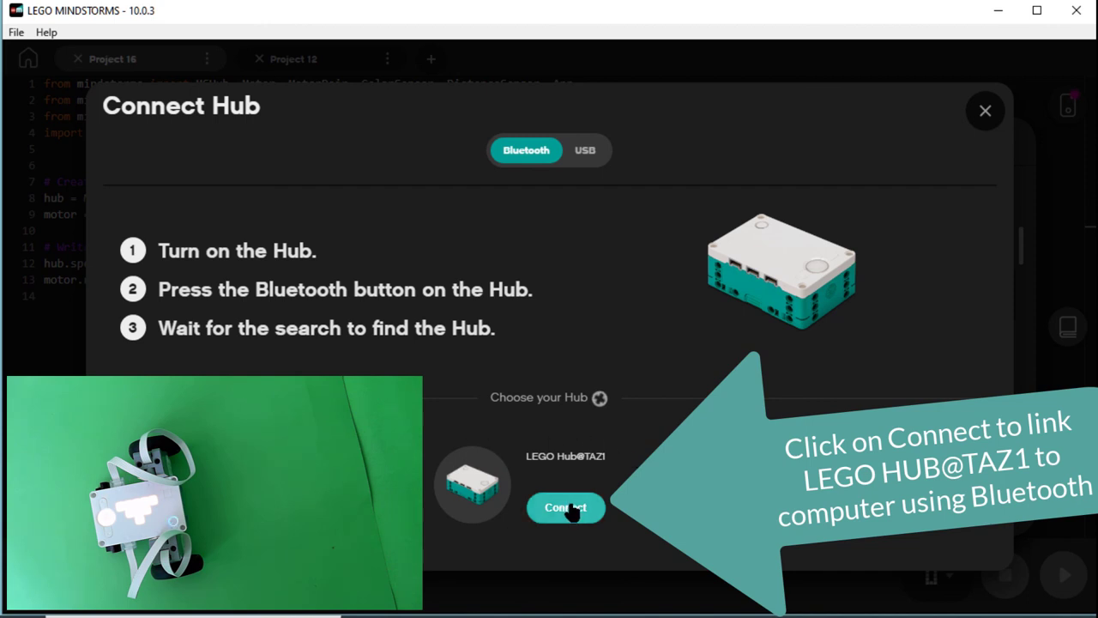
{"action": "left_click", "coordinate": [565, 507]}
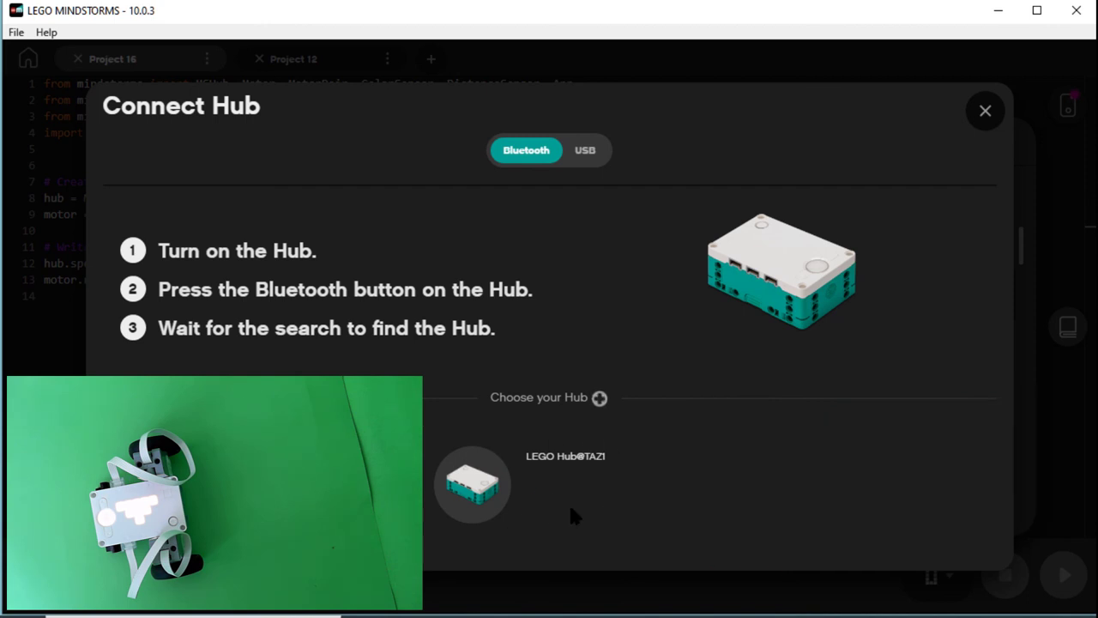
{"action": "left_click", "coordinate": [472, 484]}
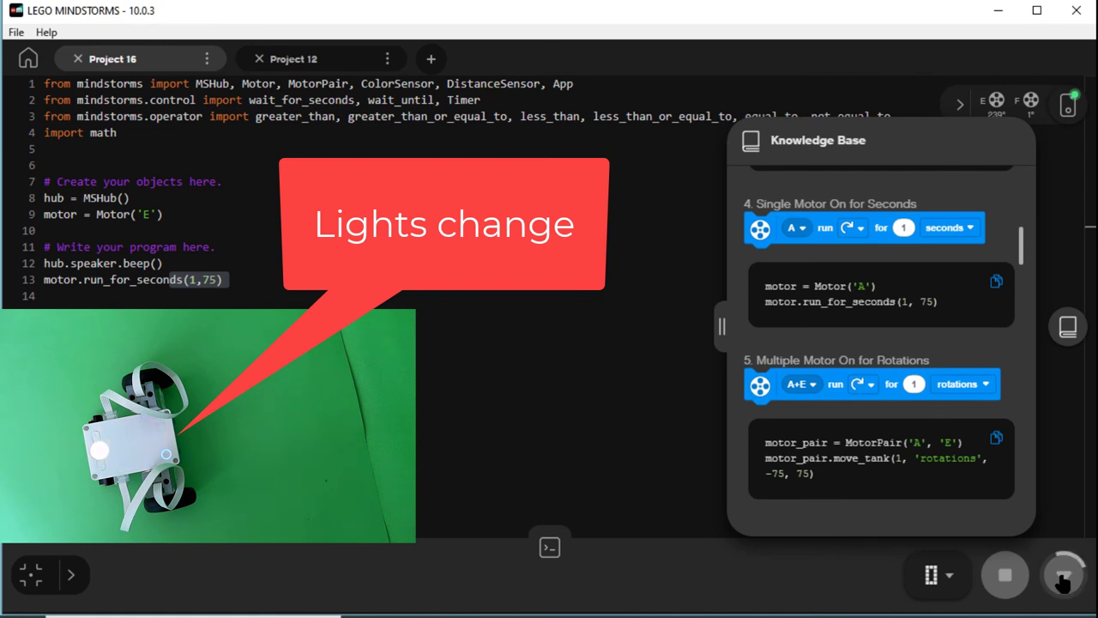
Step: Run Project 16 on the hub over Bluetooth so the robot drives, then stop it
{"action": "left_click", "coordinate": [1064, 575]}
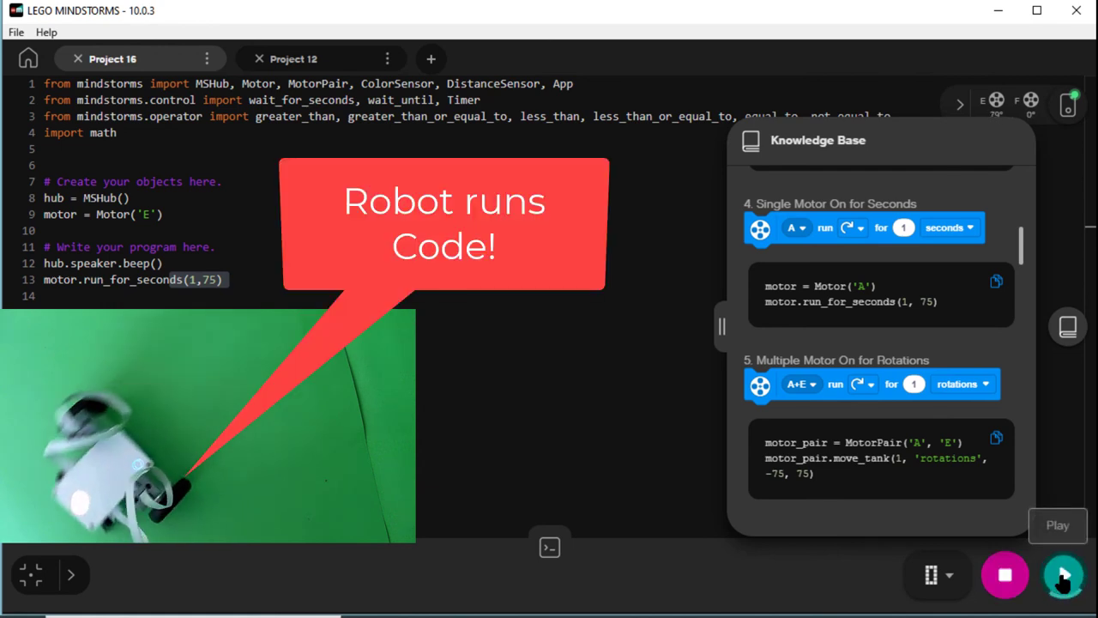
{"action": "left_click", "coordinate": [1005, 575]}
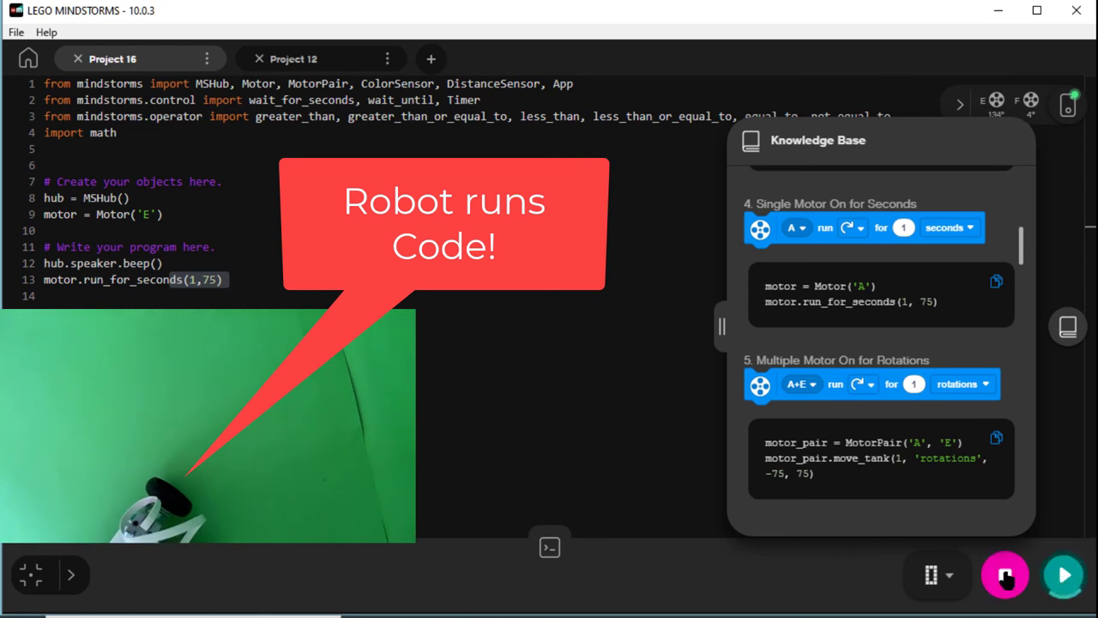
{"action": "left_click", "coordinate": [1004, 575]}
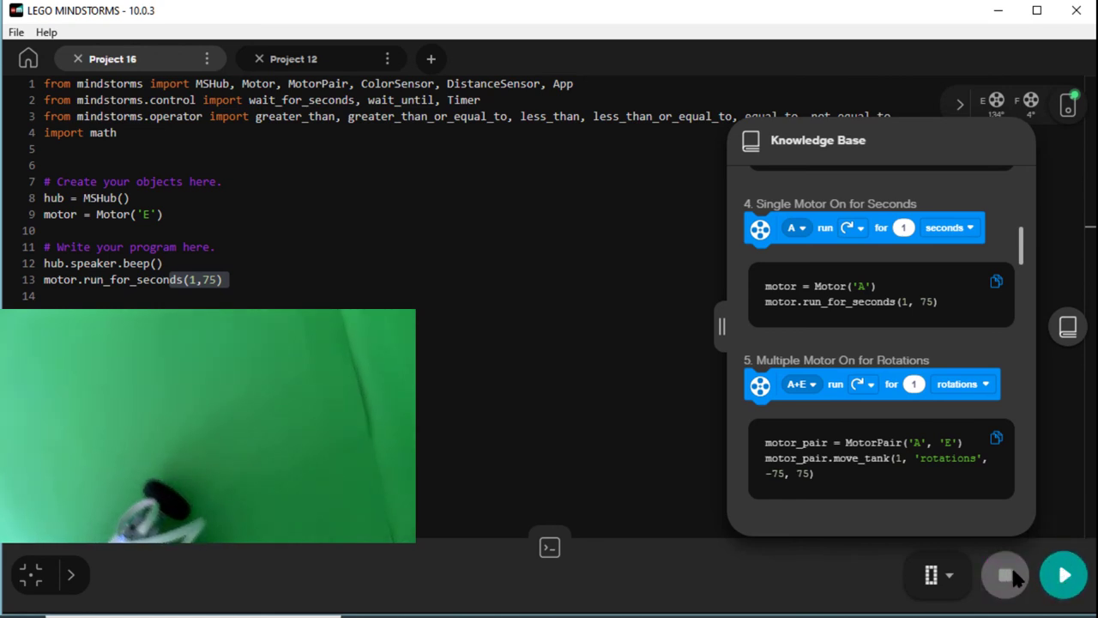